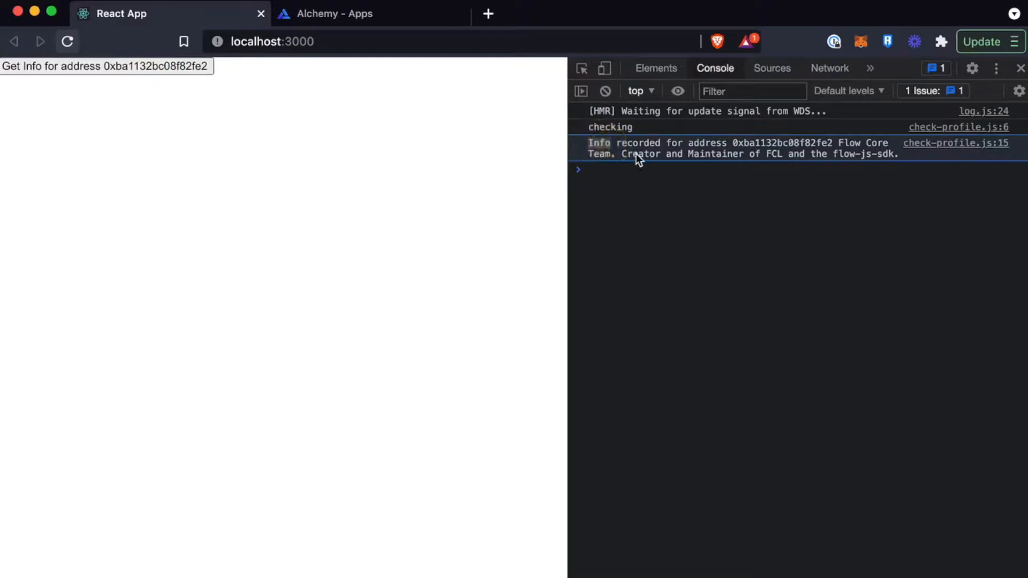
mouse_move(192, 74)
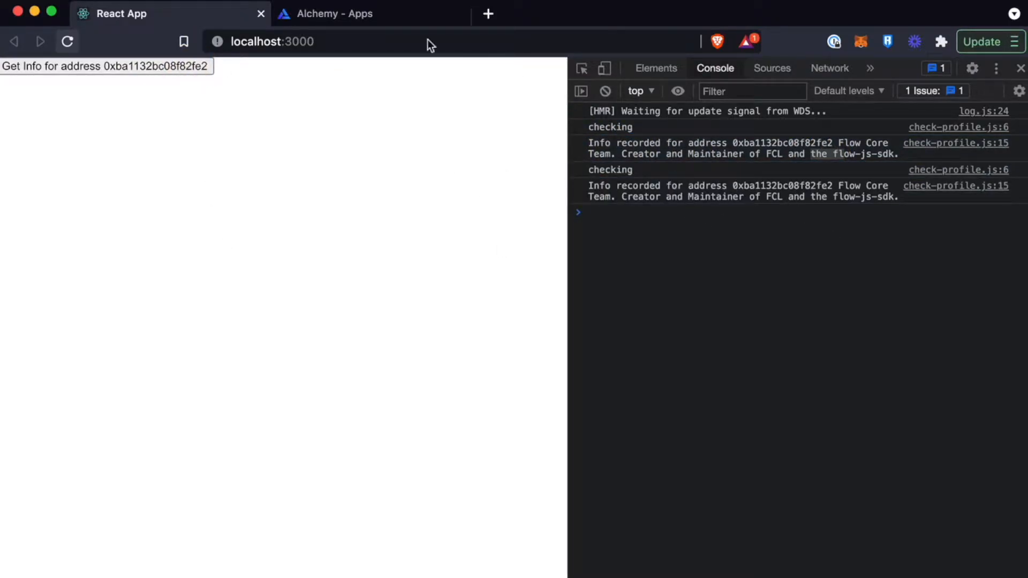
Step: Reload the Alchemy Apps dashboard so the new profile requests show in the app stats
click(334, 12)
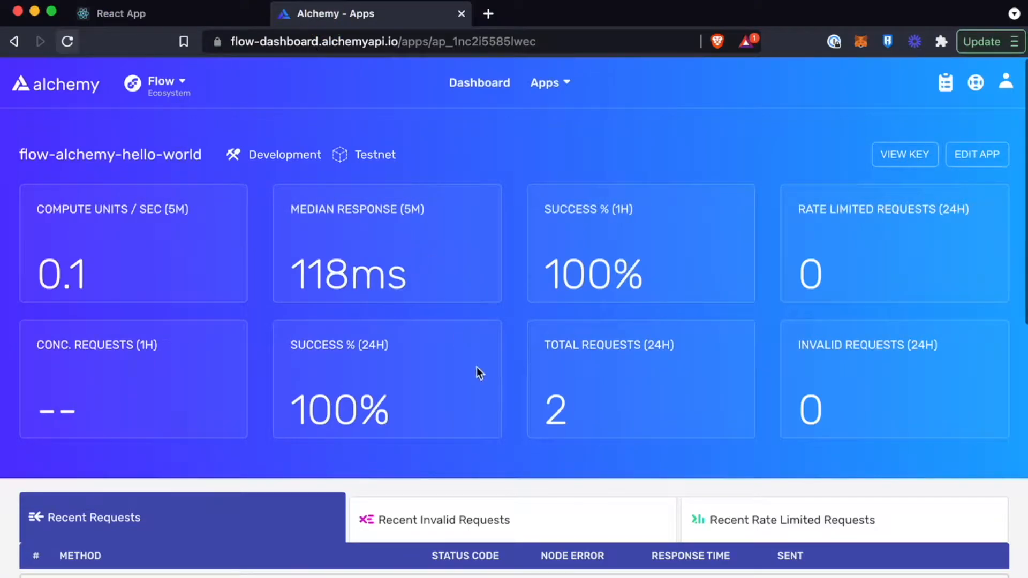
click(67, 42)
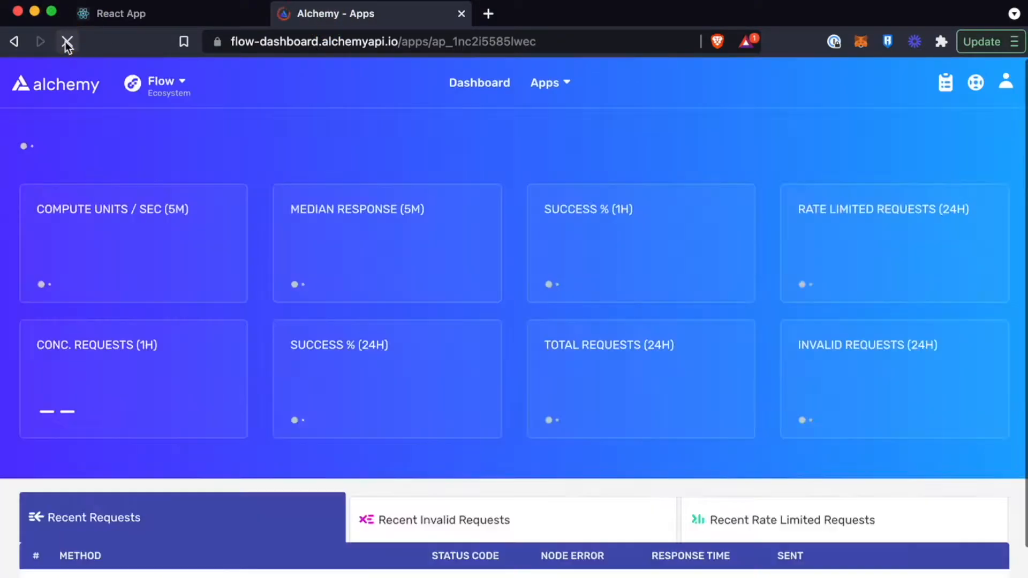
click(66, 42)
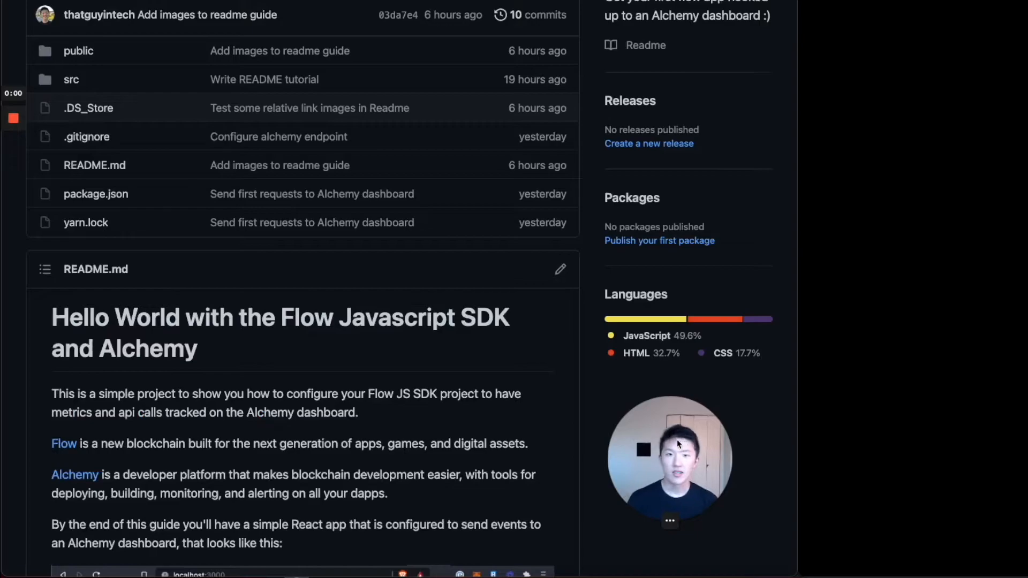
mouse_move(553, 255)
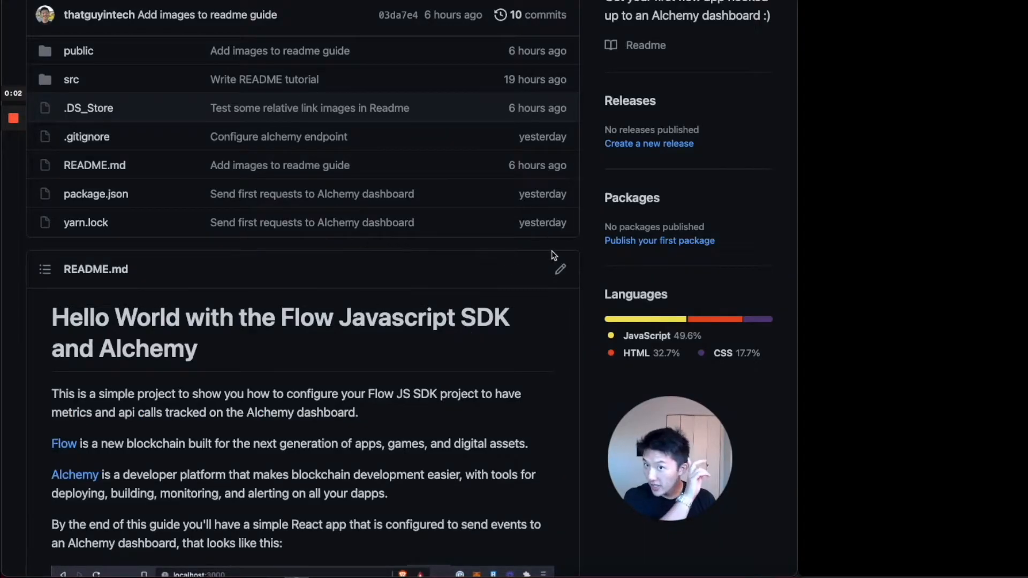
Step: Scroll the repository page to the README's screenshots of the React console and Alchemy dashboard
scroll(down, 3)
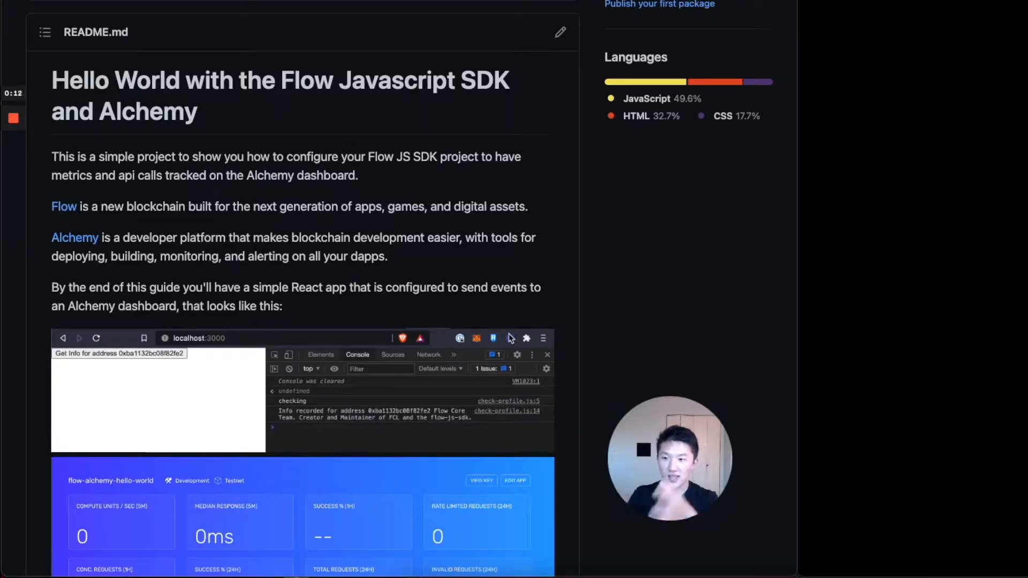
mouse_move(111, 217)
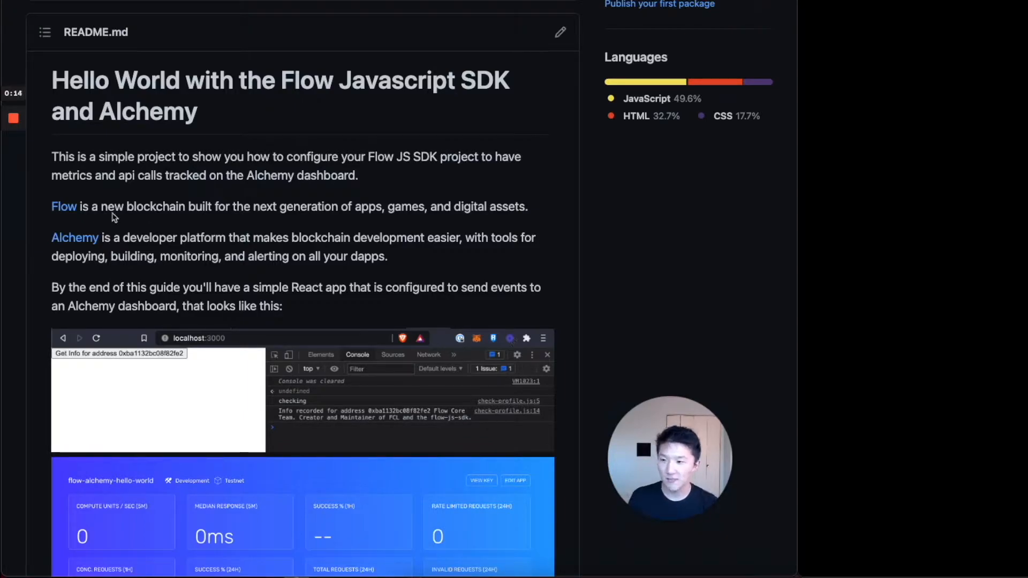
mouse_move(444, 274)
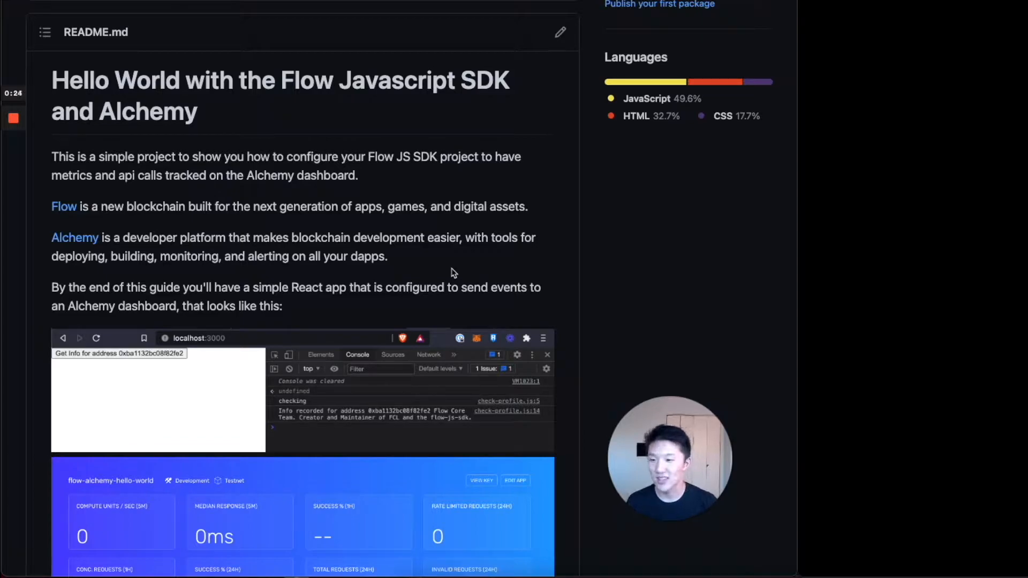
mouse_move(582, 294)
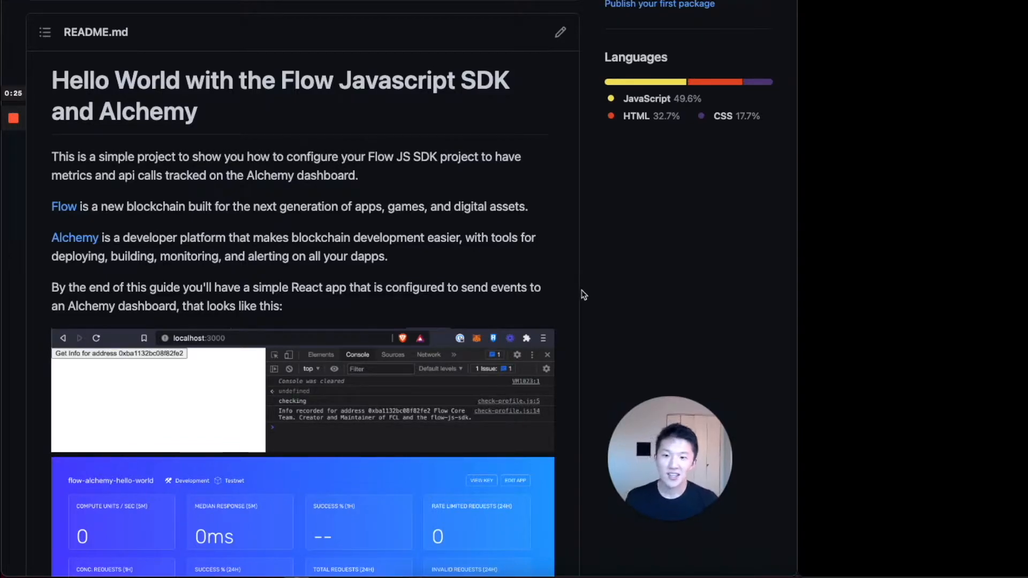
scroll(down, 3)
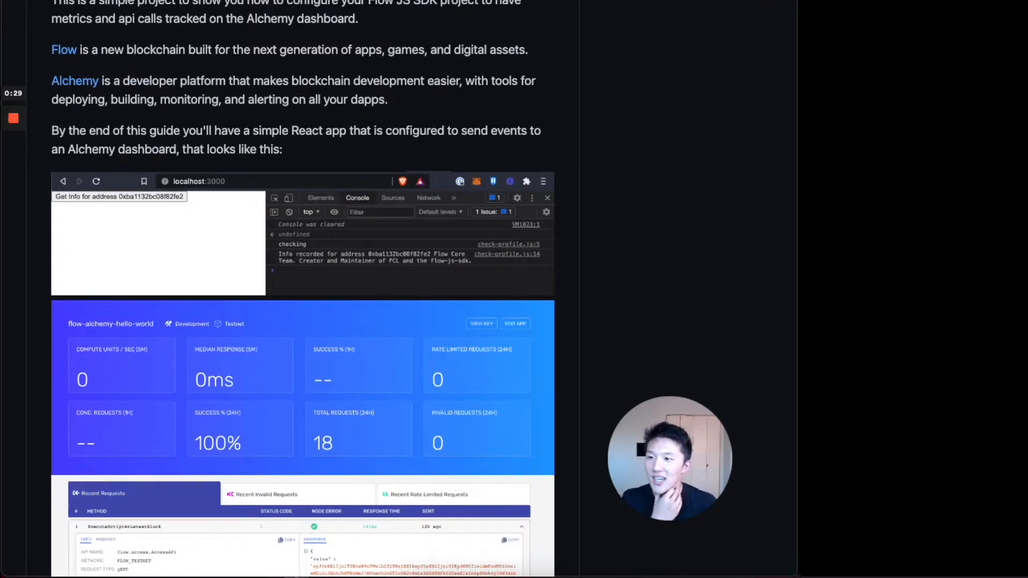
scroll(up, 3)
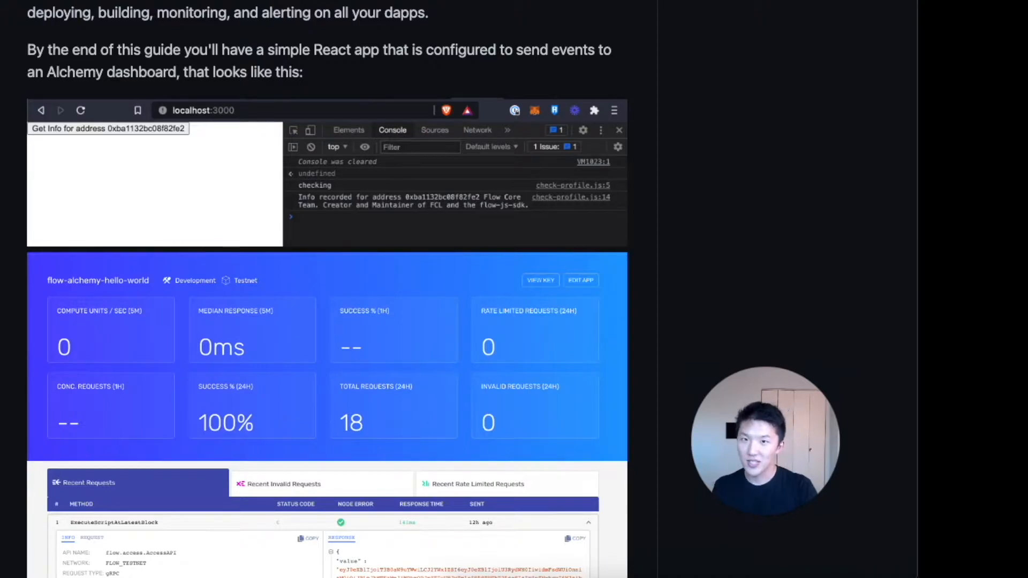
Step: Scroll the README to its Pre-requesites, Overview and Create an Alchemy Flow App sections
scroll(up, 3)
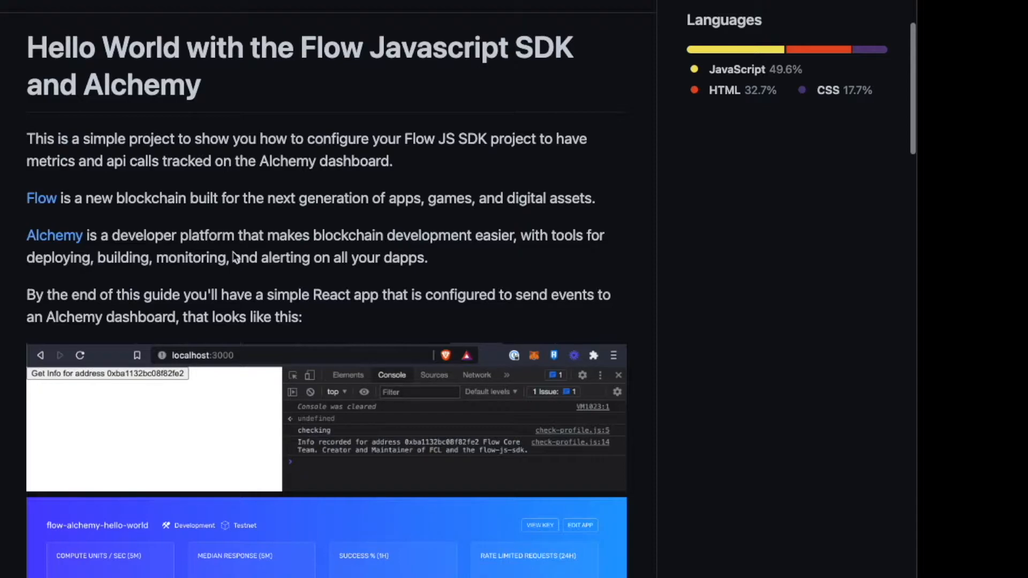
scroll(down, 3)
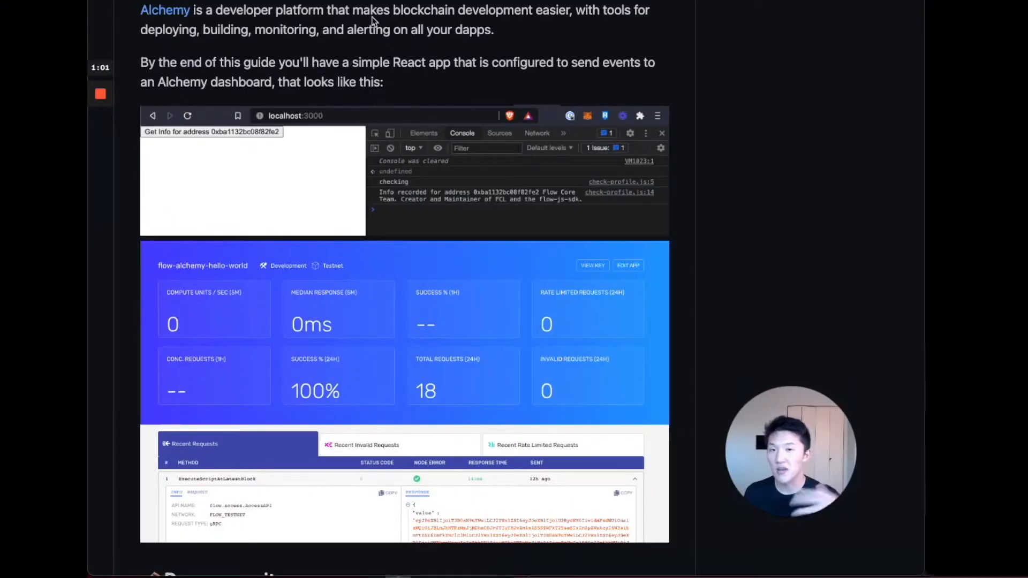
scroll(down, 3)
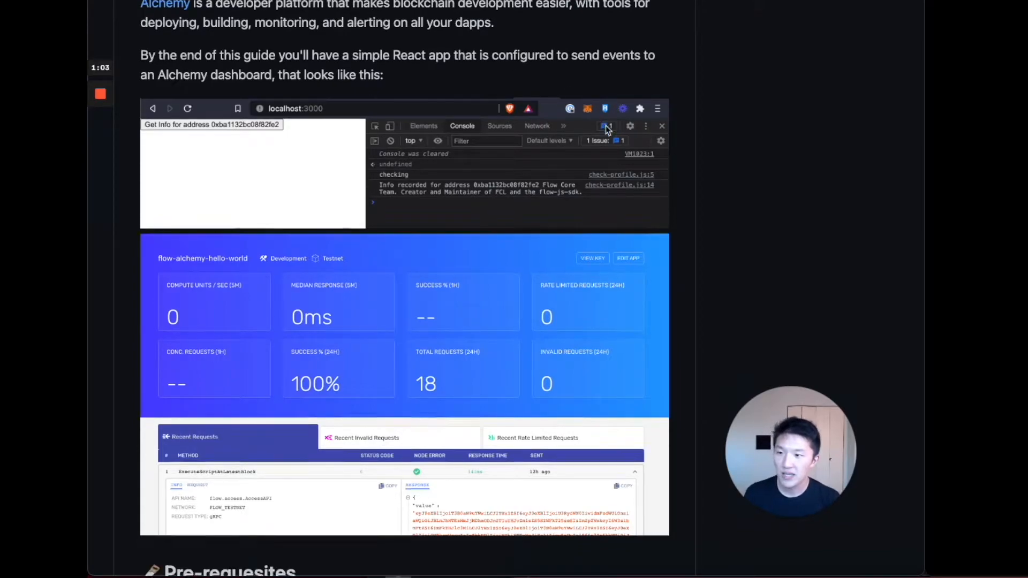
scroll(down, 3)
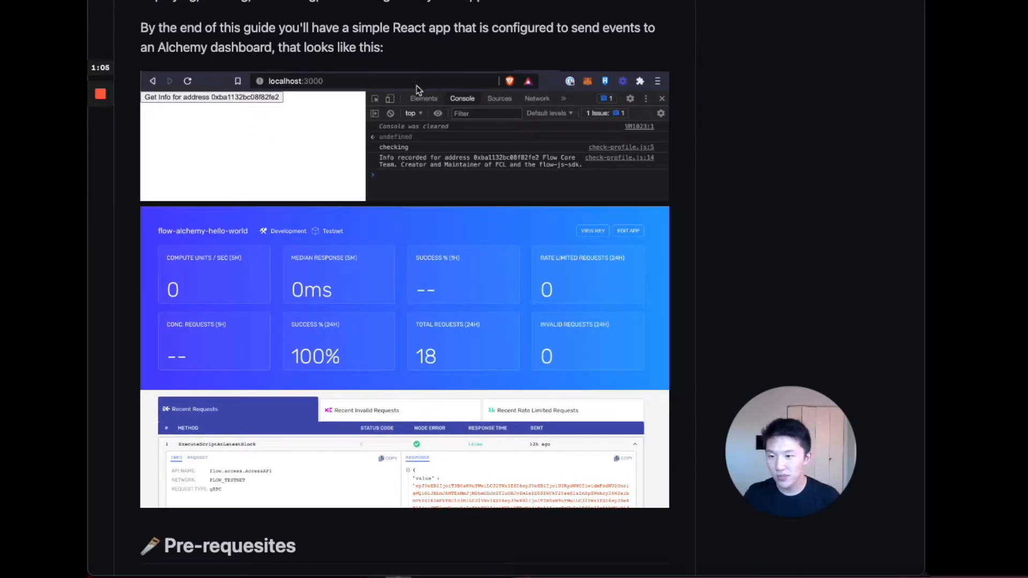
mouse_move(167, 109)
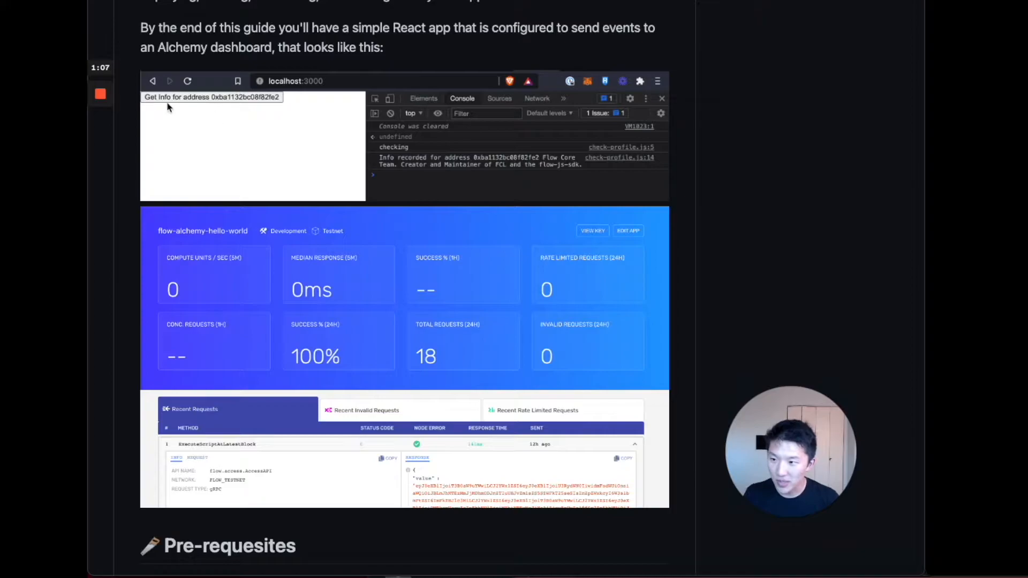
mouse_move(303, 100)
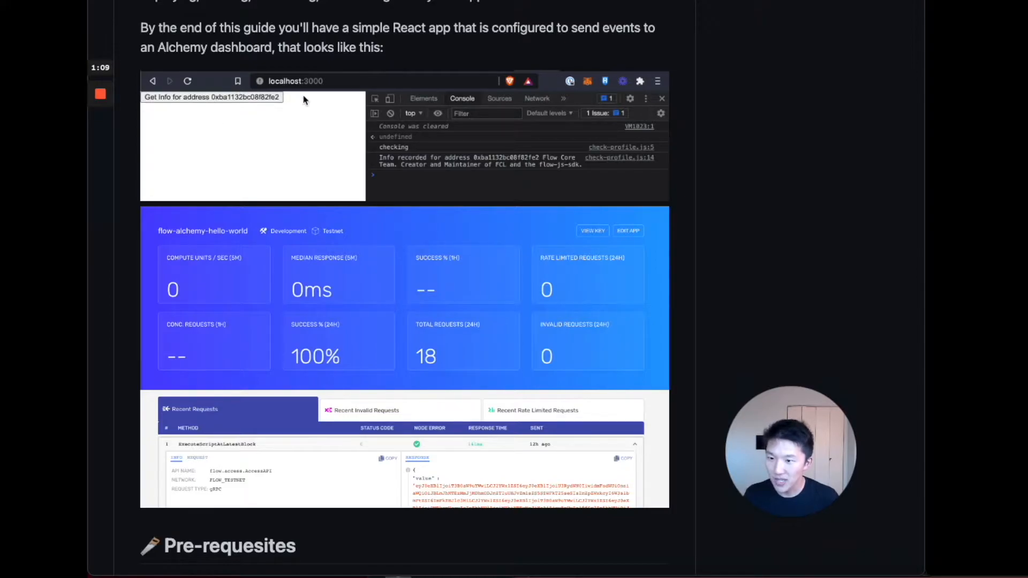
mouse_move(415, 169)
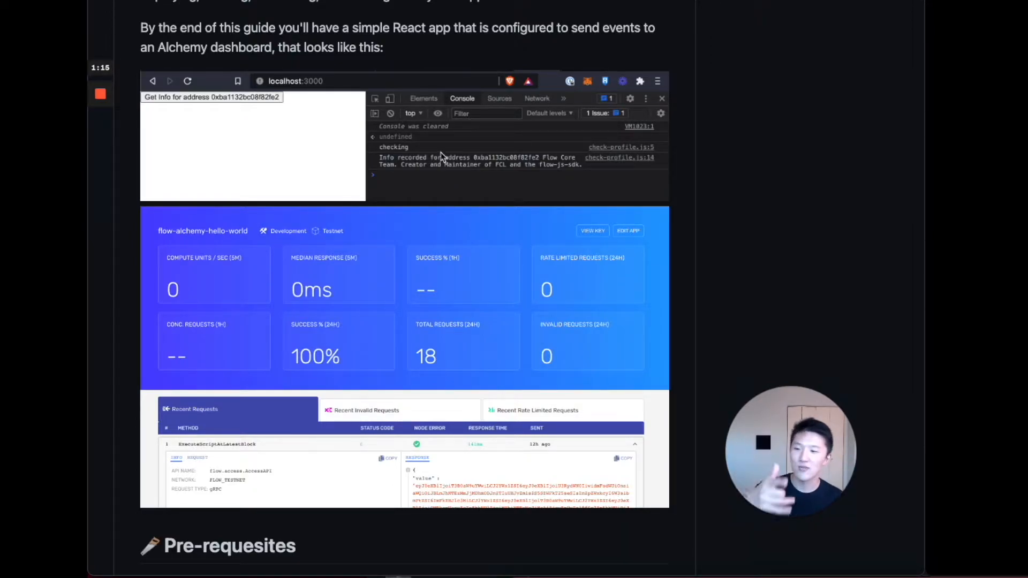
scroll(down, 3)
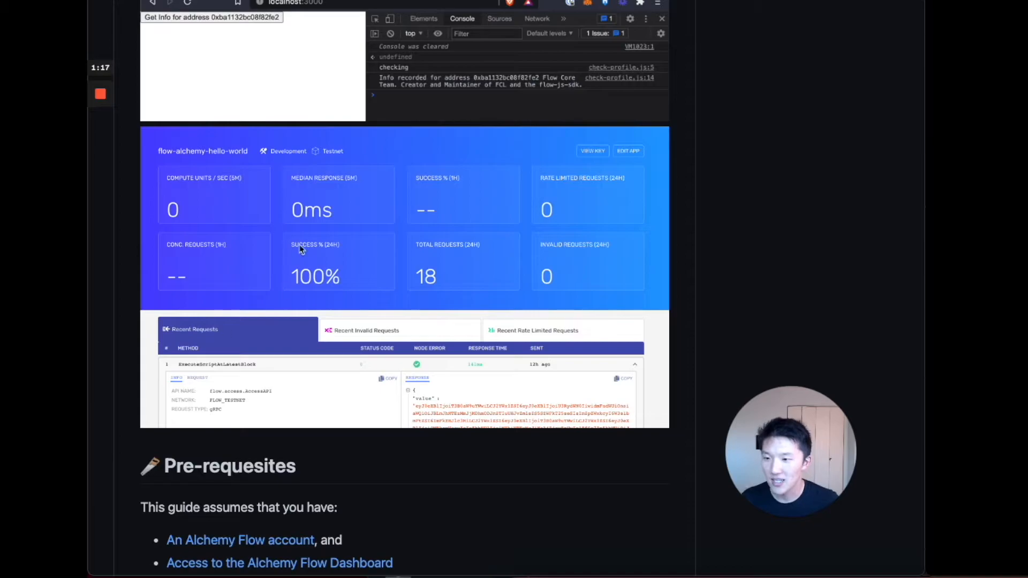
mouse_move(346, 218)
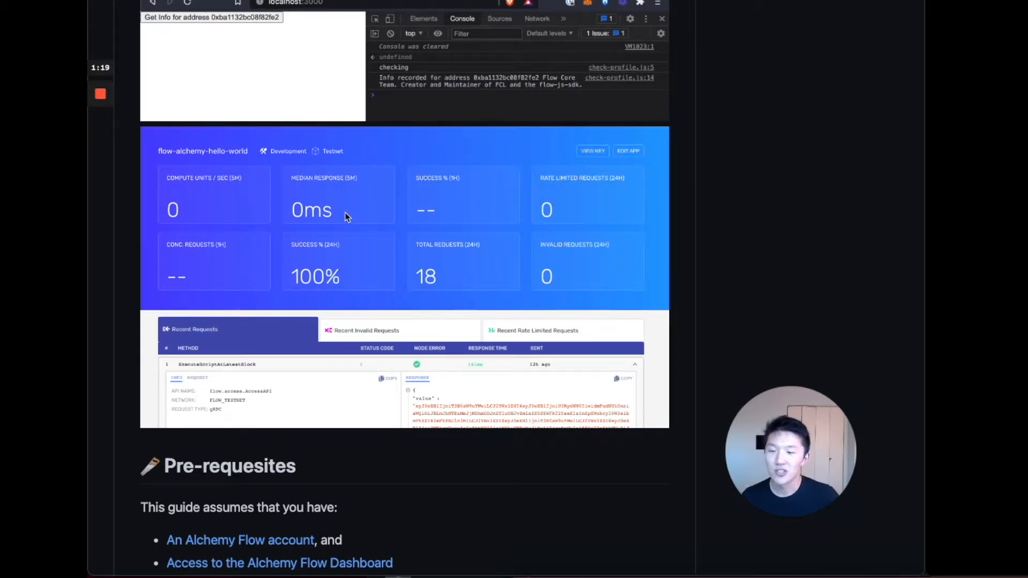
mouse_move(378, 278)
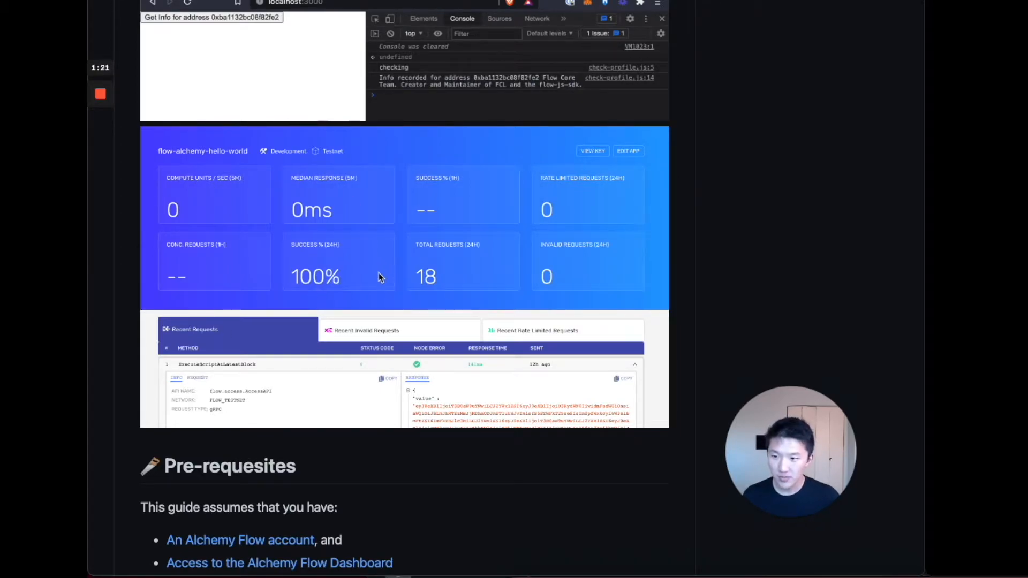
scroll(down, 3)
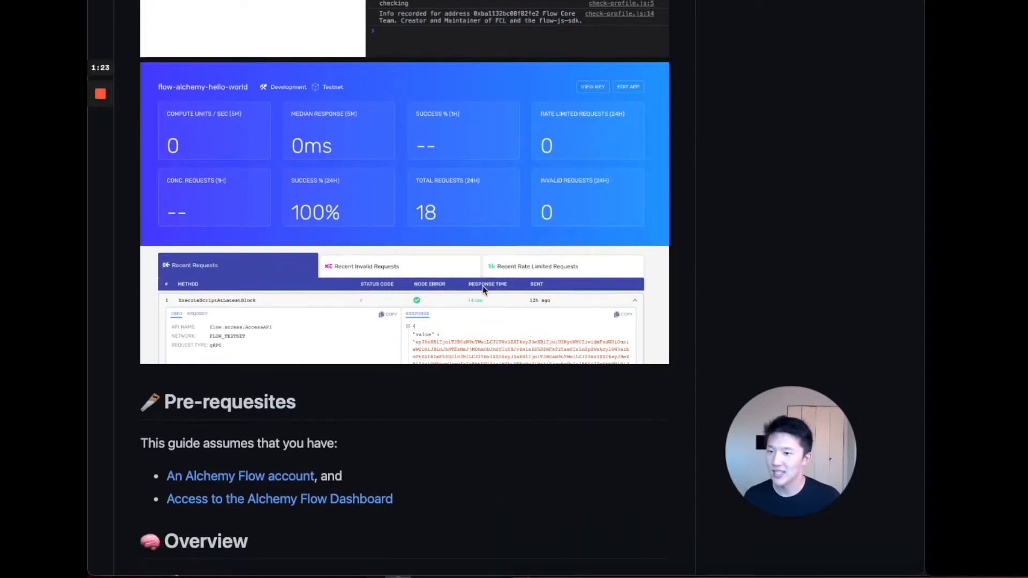
scroll(down, 3)
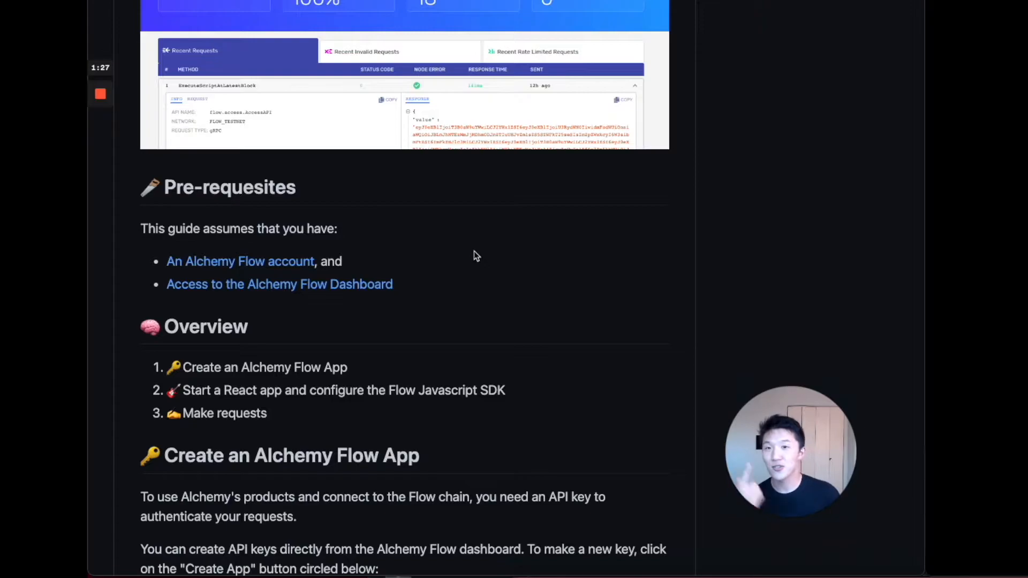
mouse_move(282, 261)
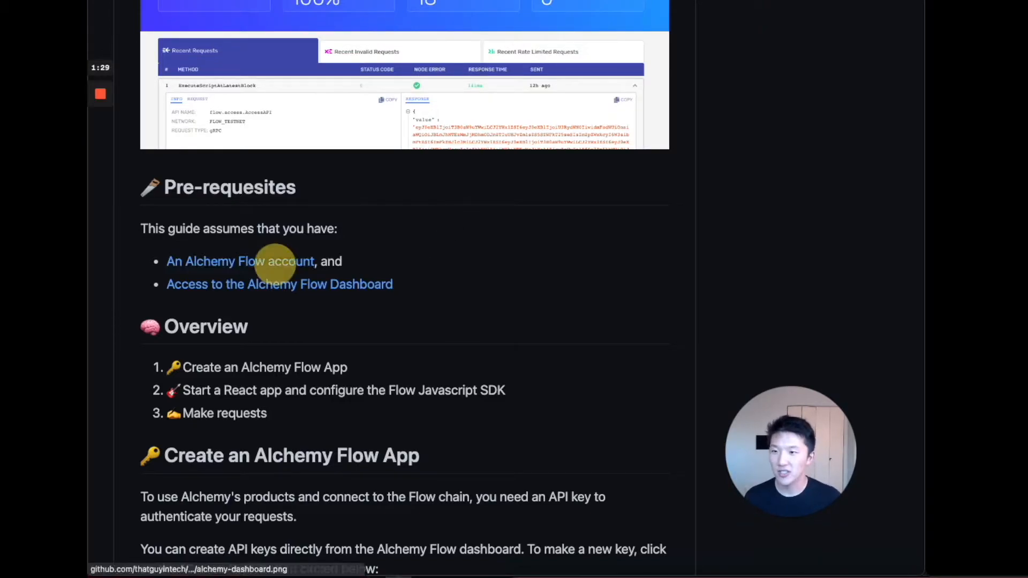
Step: Follow the Alchemy Flow account link and switch the dashboard ecosystem from Ethereum + L2 to Flow
click(241, 261)
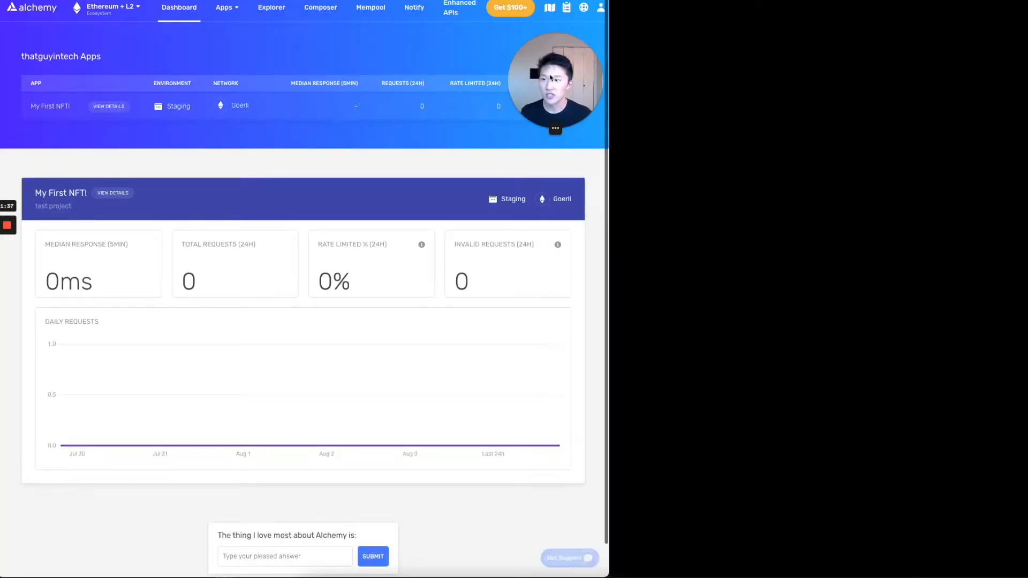
click(108, 8)
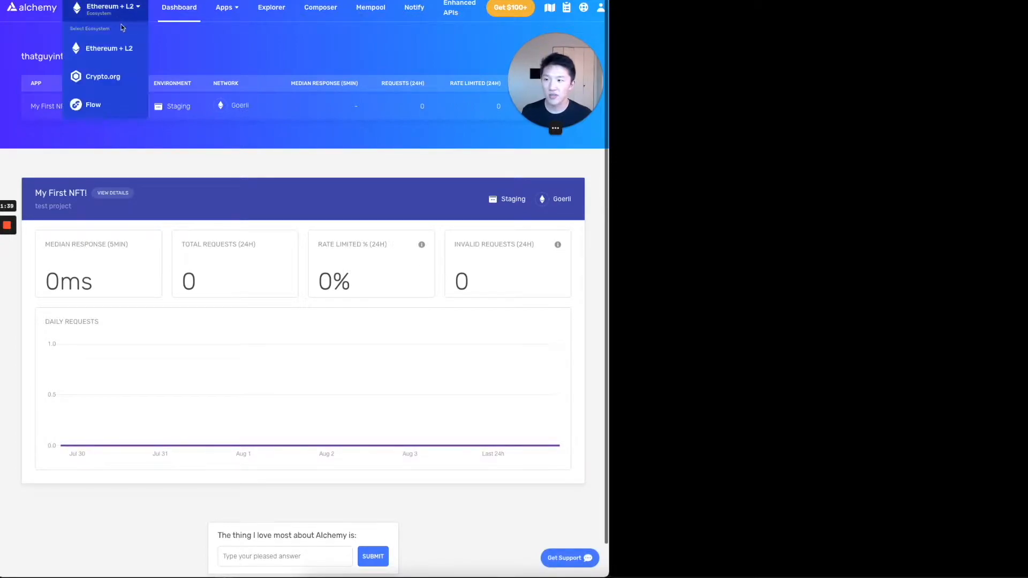
mouse_move(93, 105)
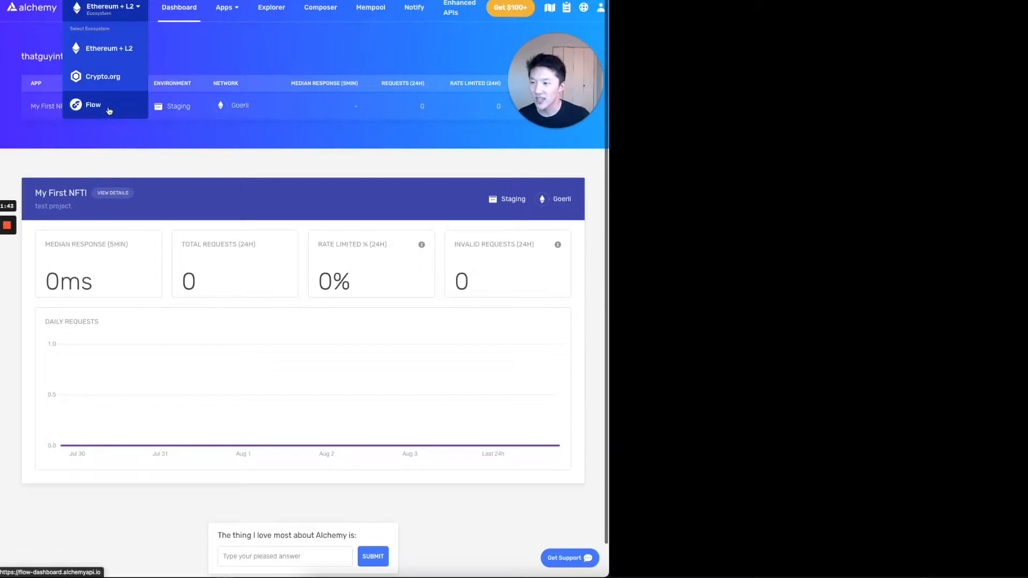
click(93, 104)
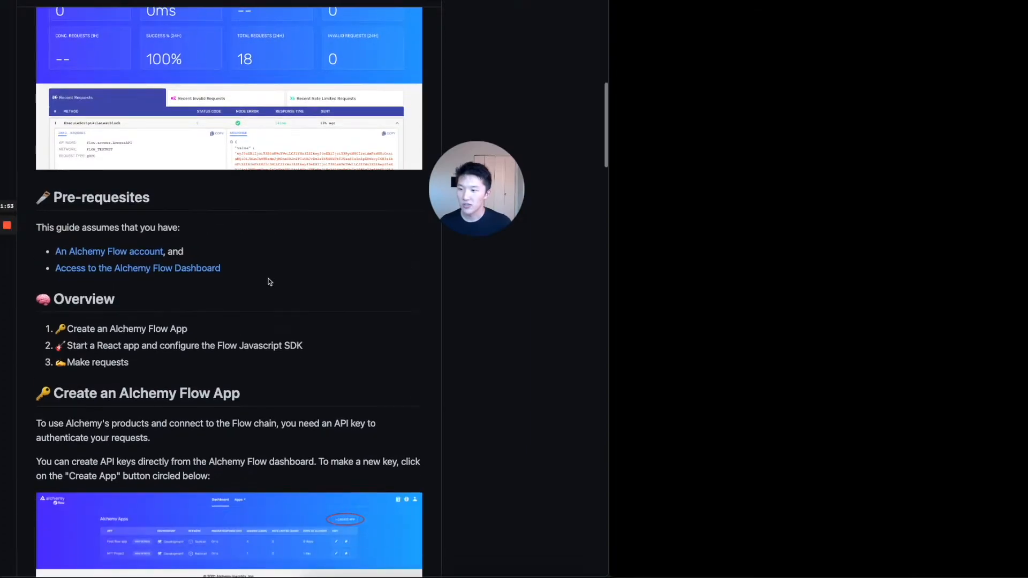
scroll(down, 3)
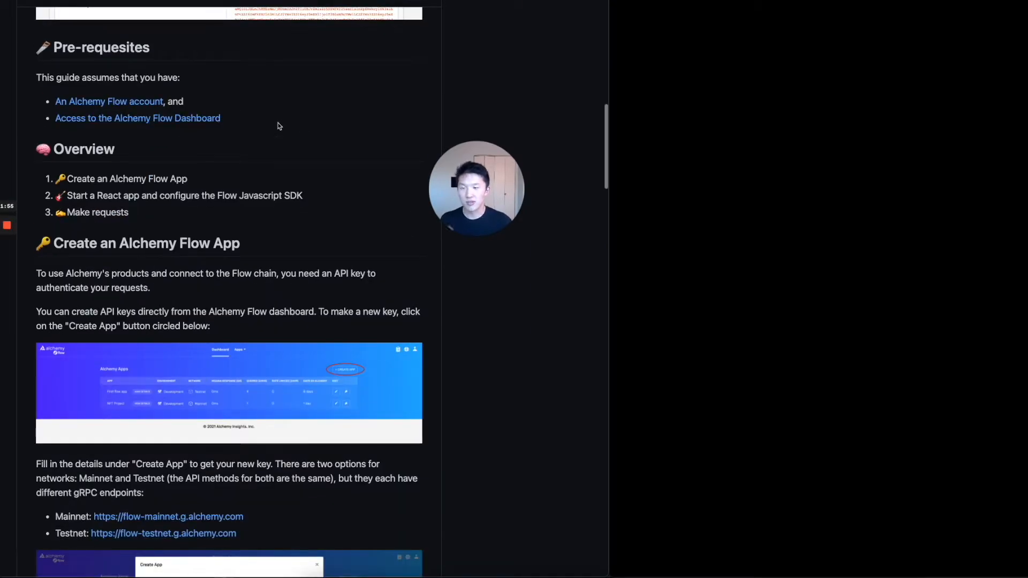
scroll(down, 3)
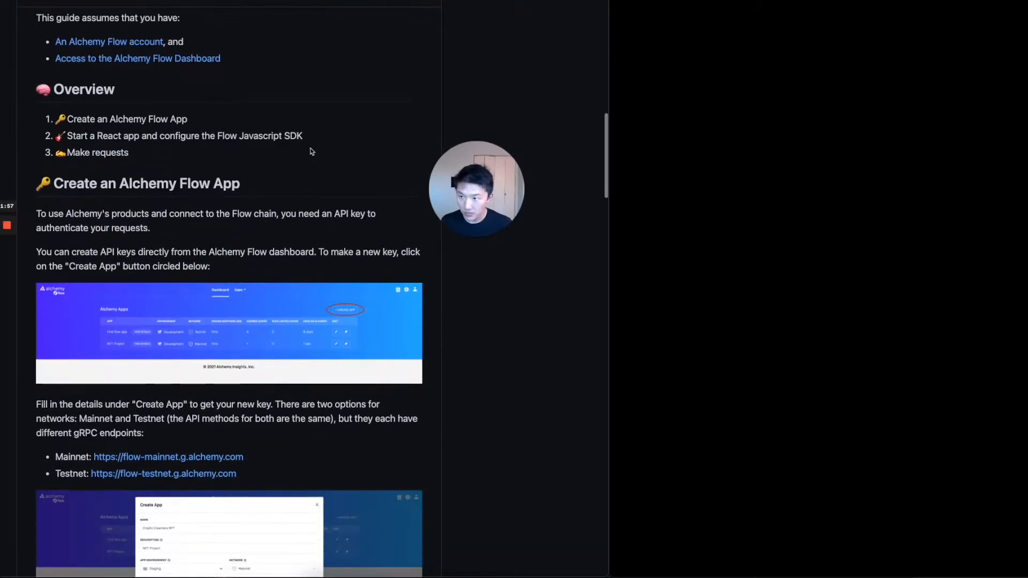
scroll(down, 3)
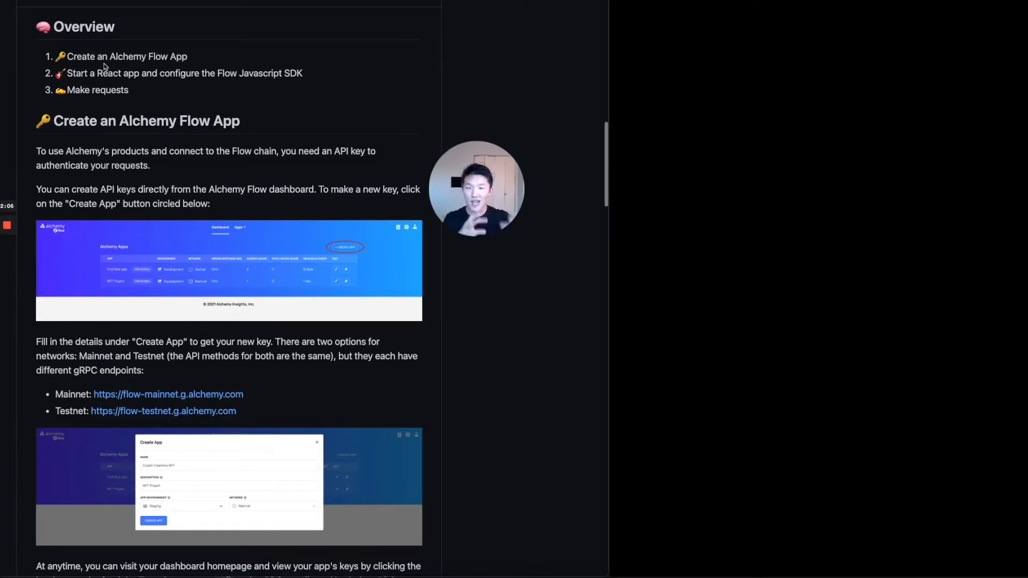
mouse_move(781, 162)
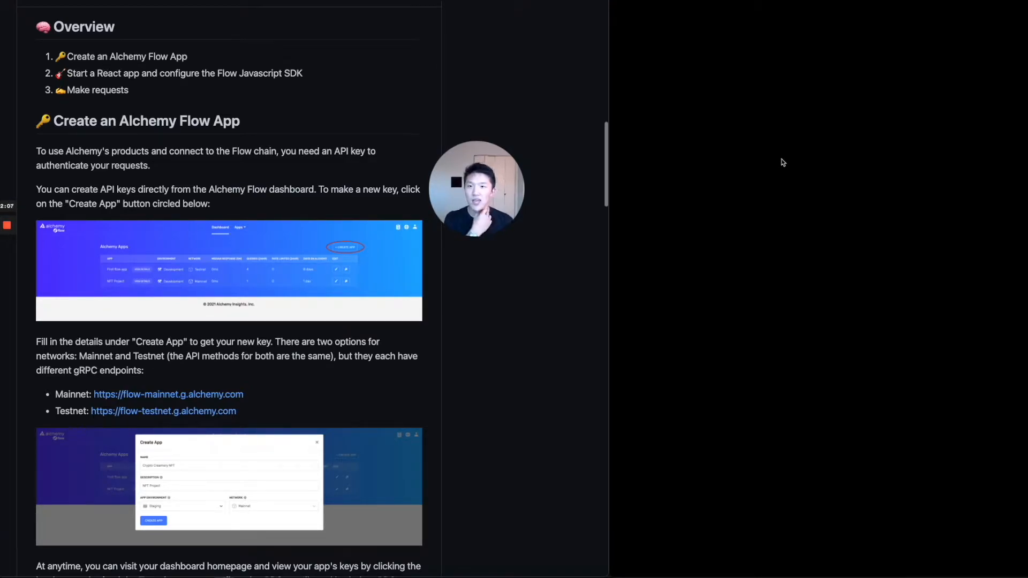
mouse_move(776, 161)
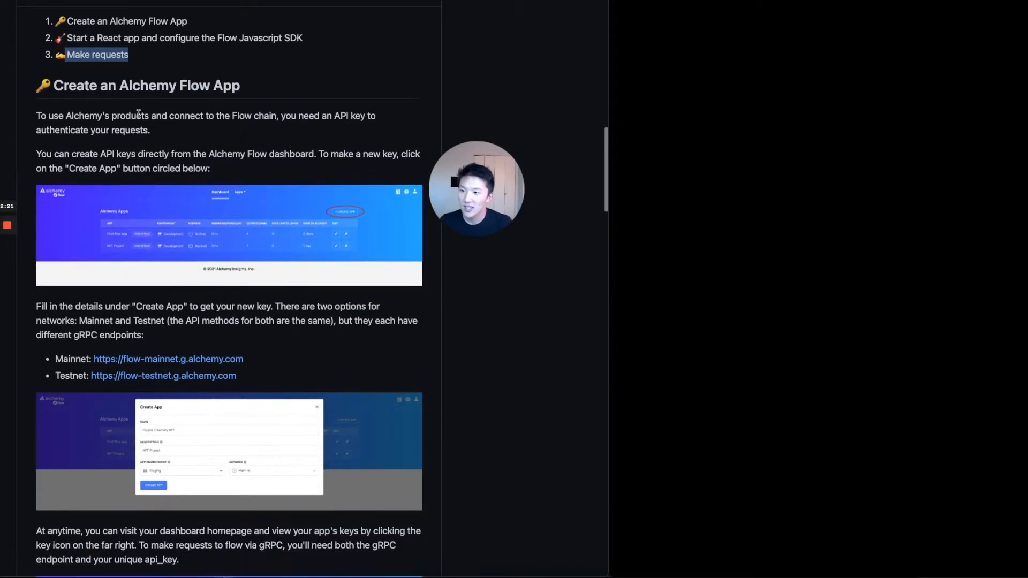
mouse_move(500, 220)
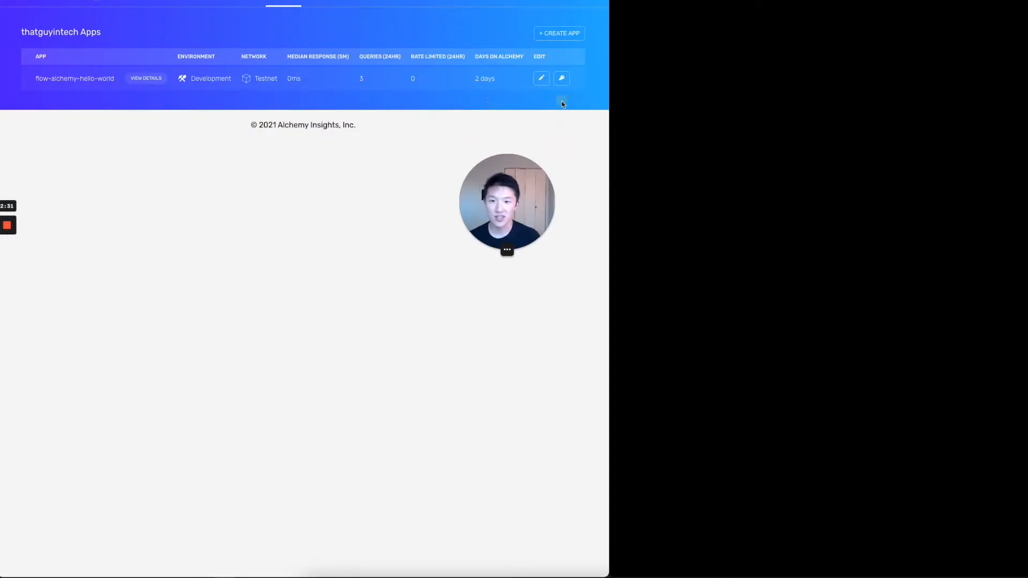
Step: Create a new app named flow-alchemy-hello-world-2 on the Testnet network
click(558, 33)
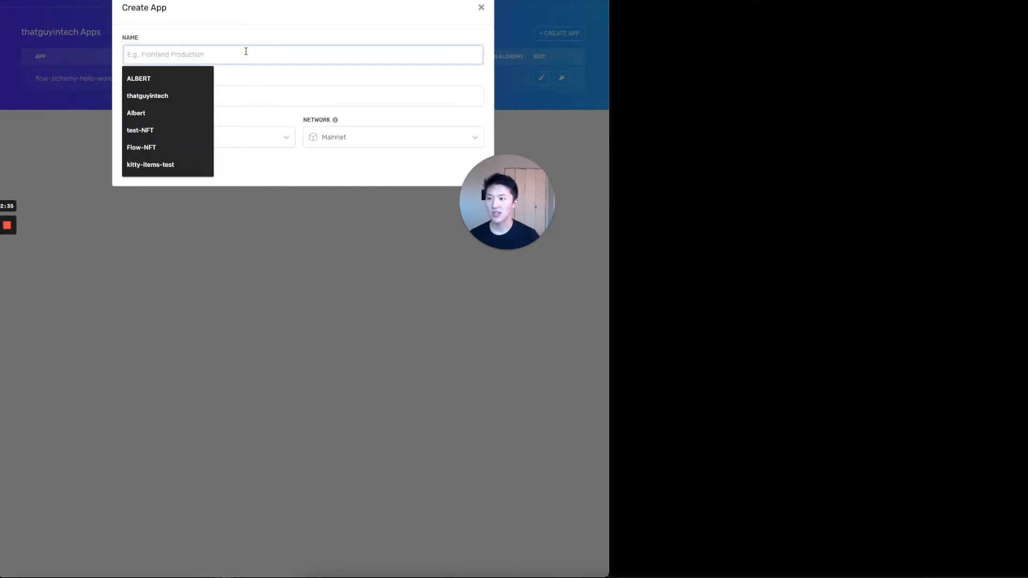
text(flow-alchemy-hello-world)
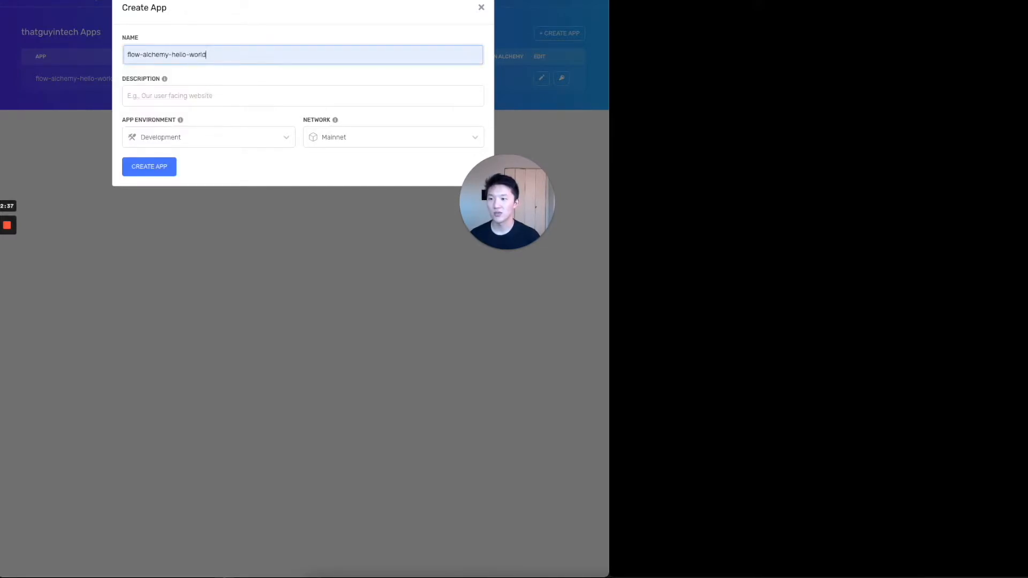
text(-2)
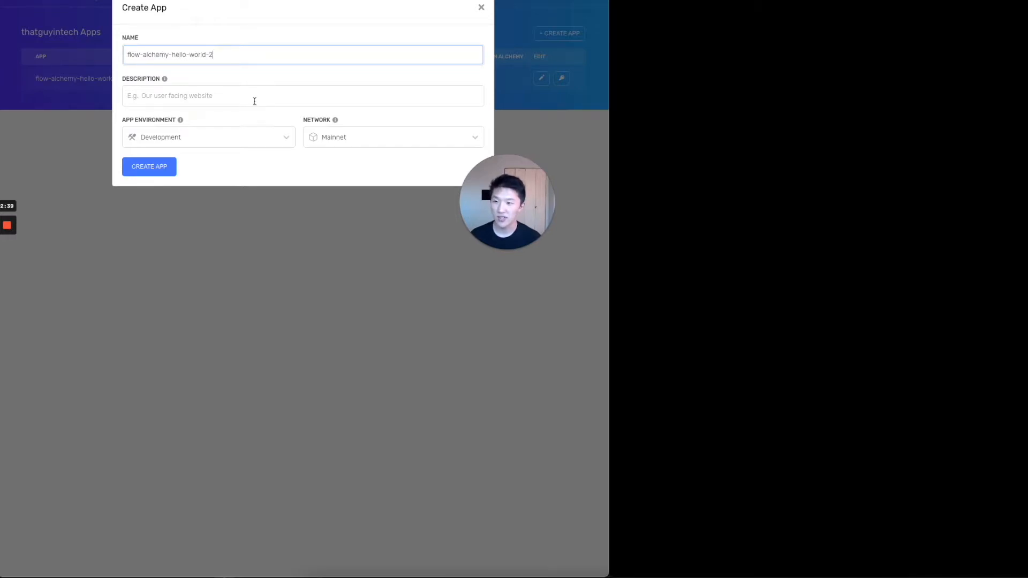
click(392, 137)
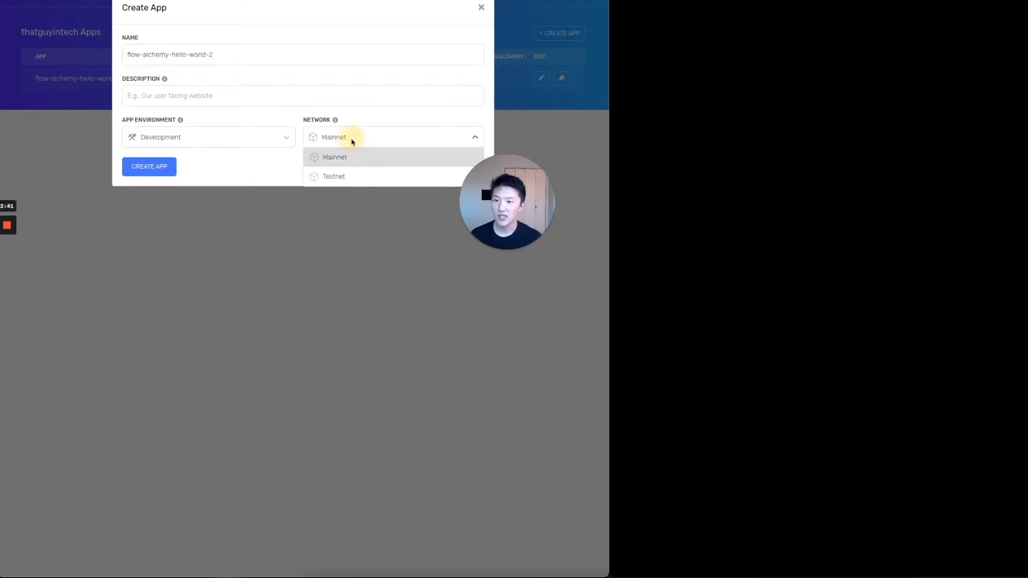
mouse_move(347, 182)
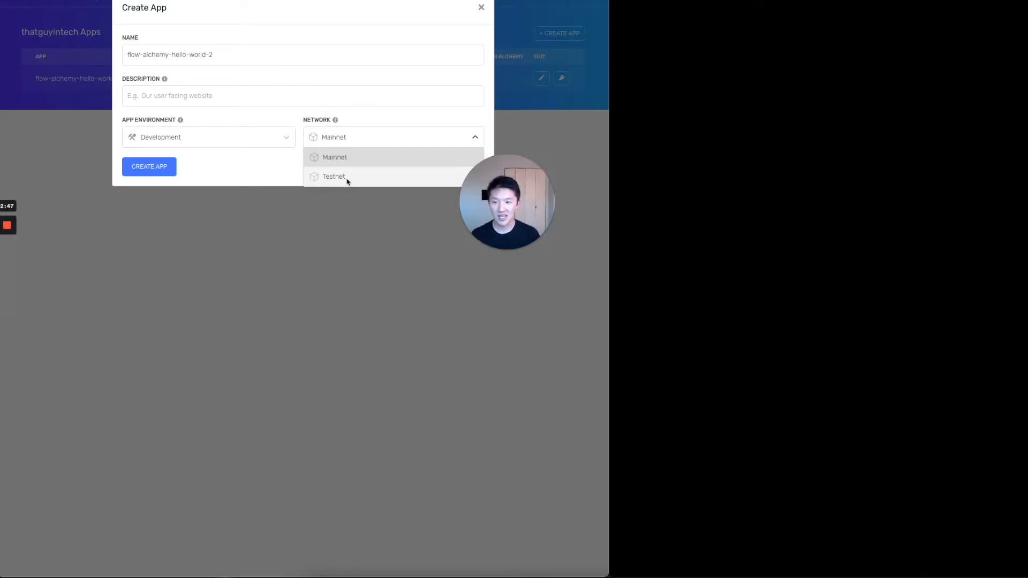
click(334, 175)
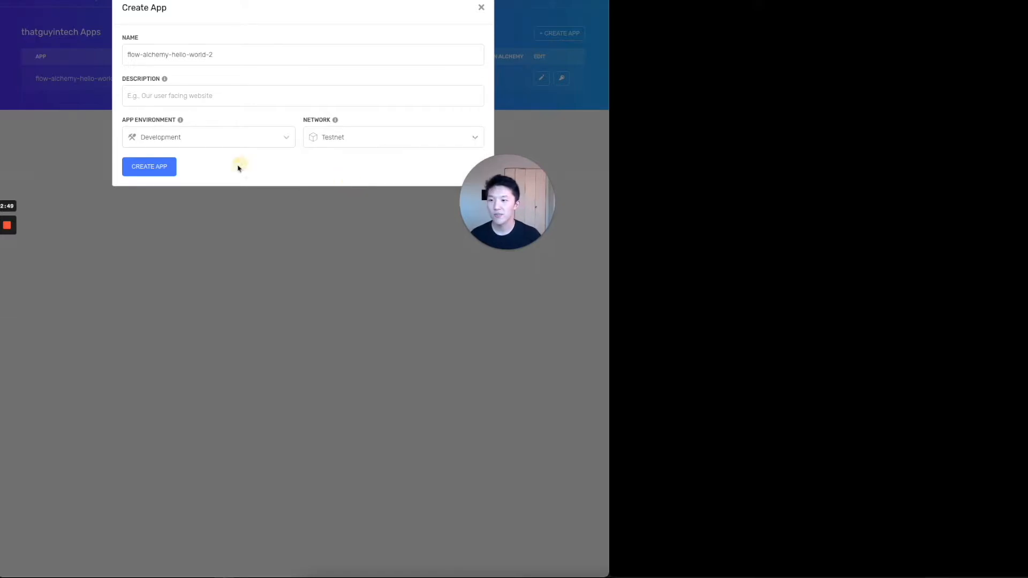
click(149, 166)
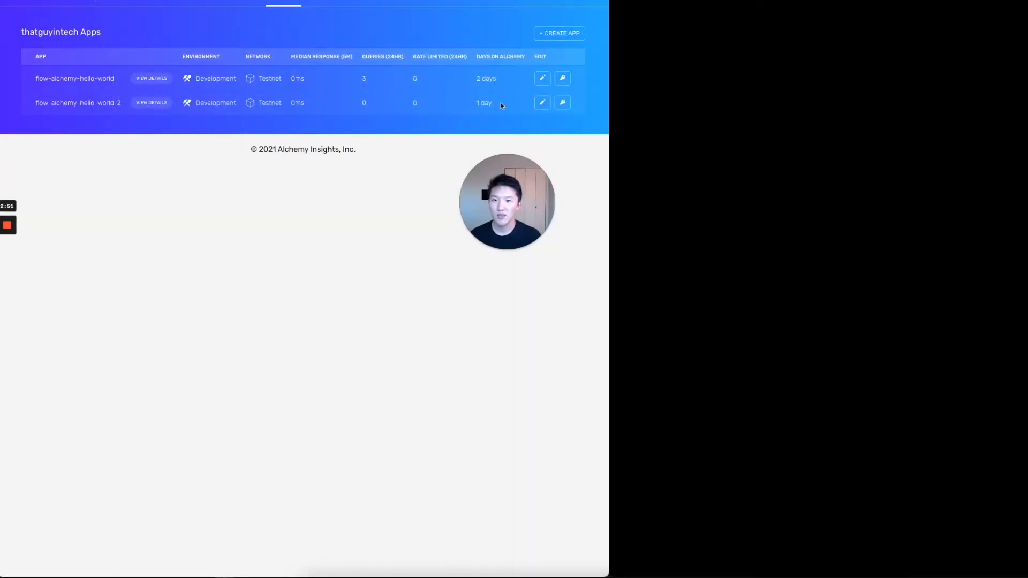
mouse_move(96, 110)
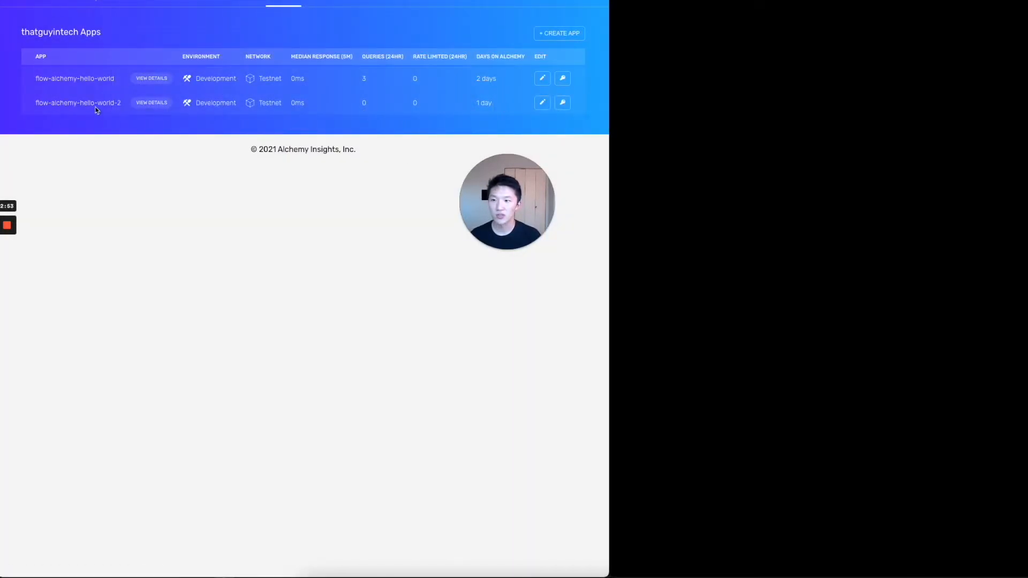
Step: View flow-alchemy-hello-world-2's empty request stats, then return to the README tab
click(151, 103)
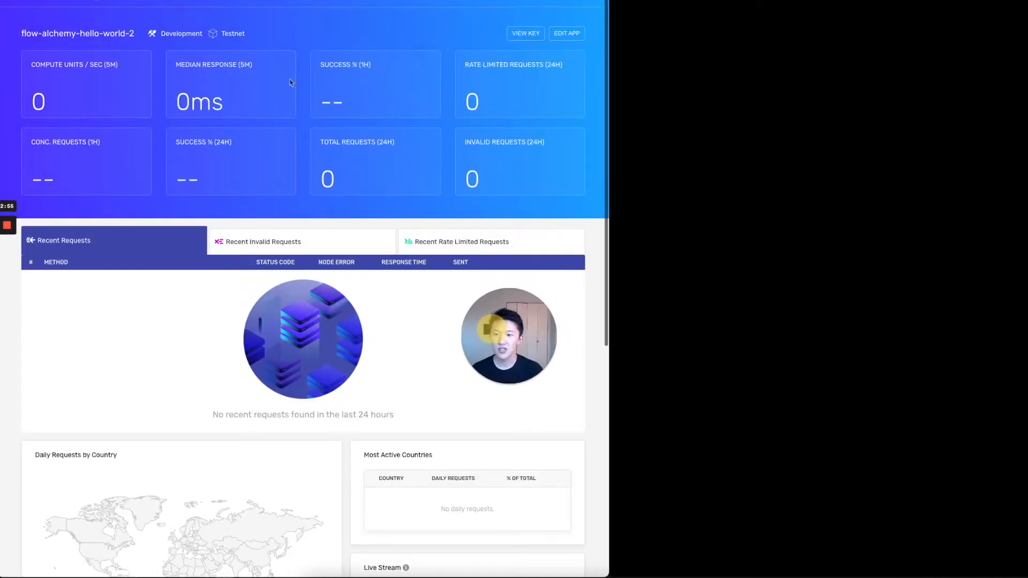
mouse_move(516, 106)
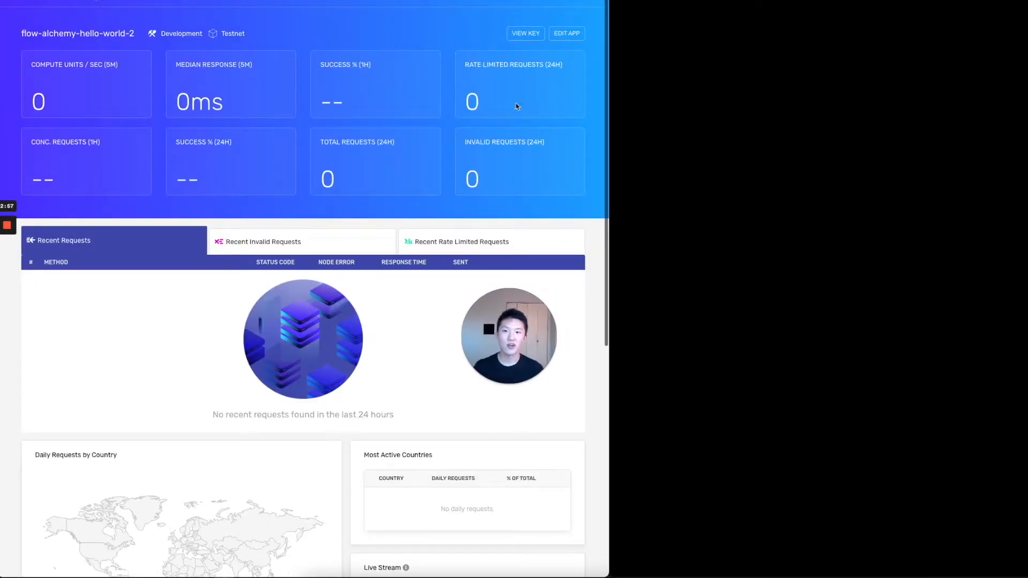
click(524, 33)
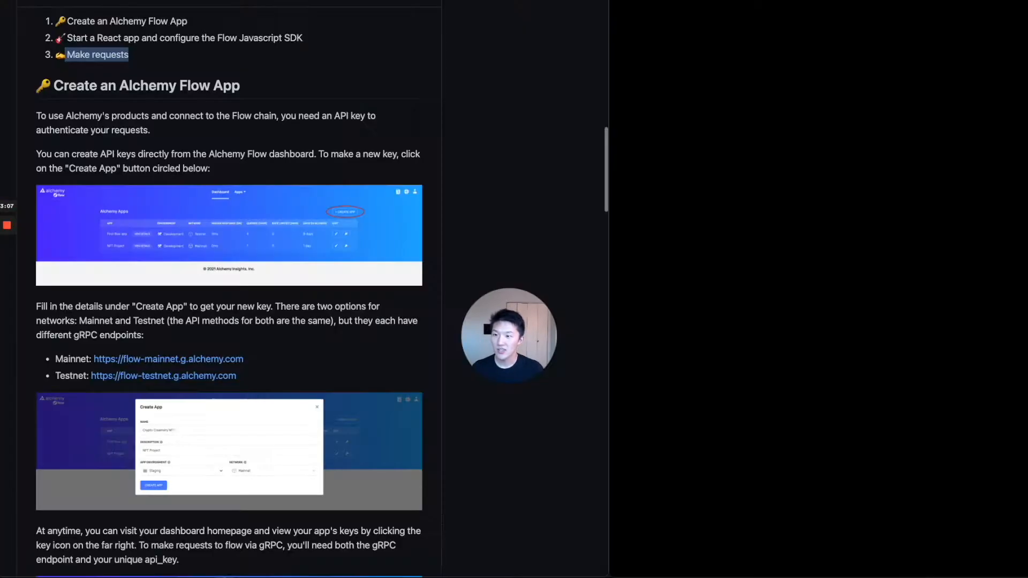
scroll(down, 3)
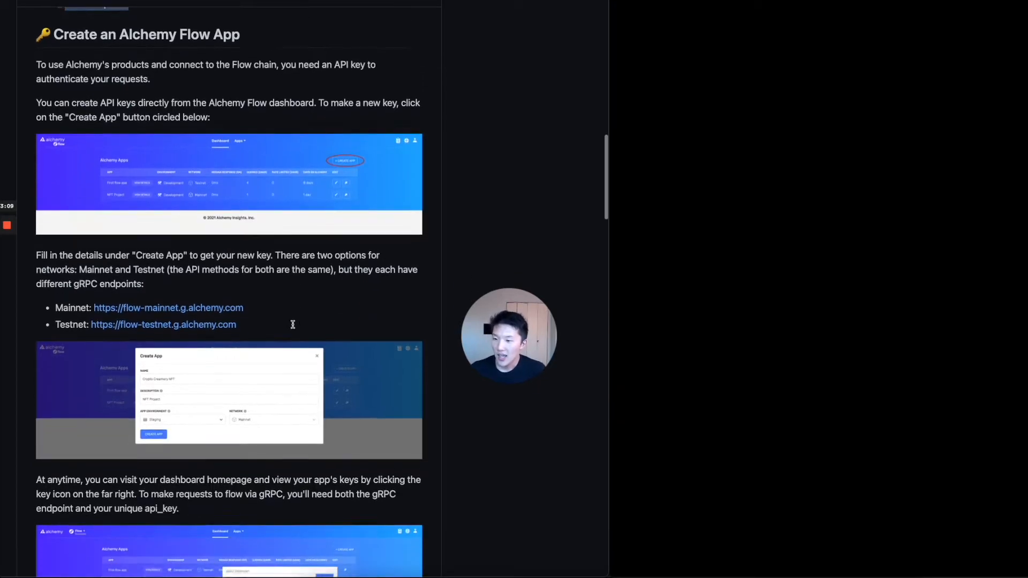
scroll(down, 3)
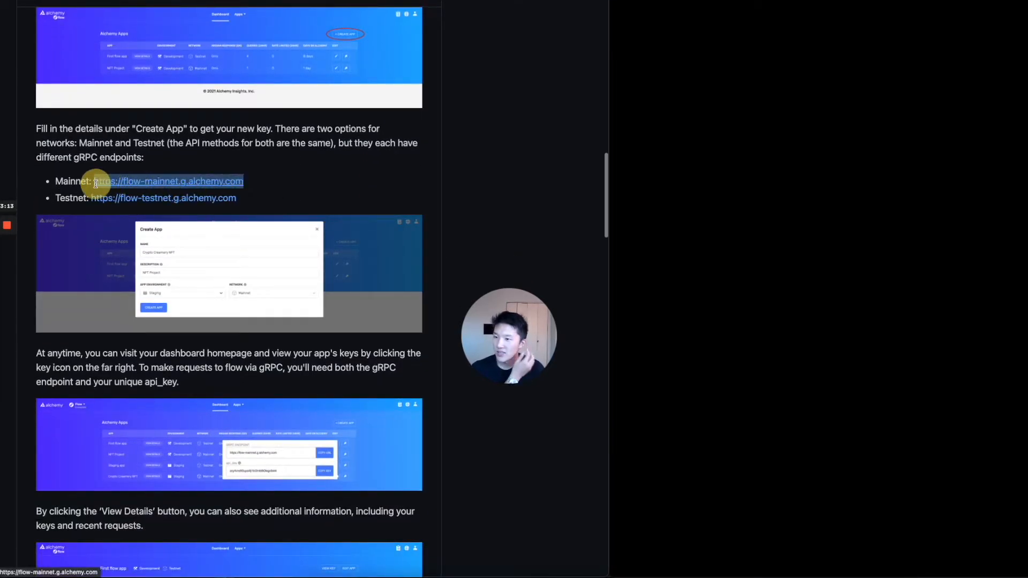
mouse_move(266, 205)
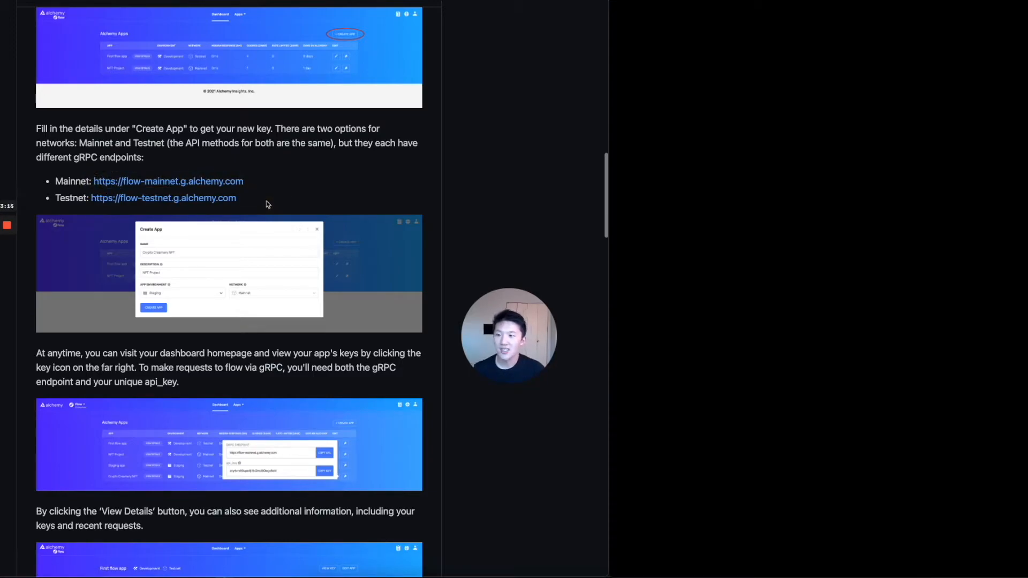
scroll(down, 3)
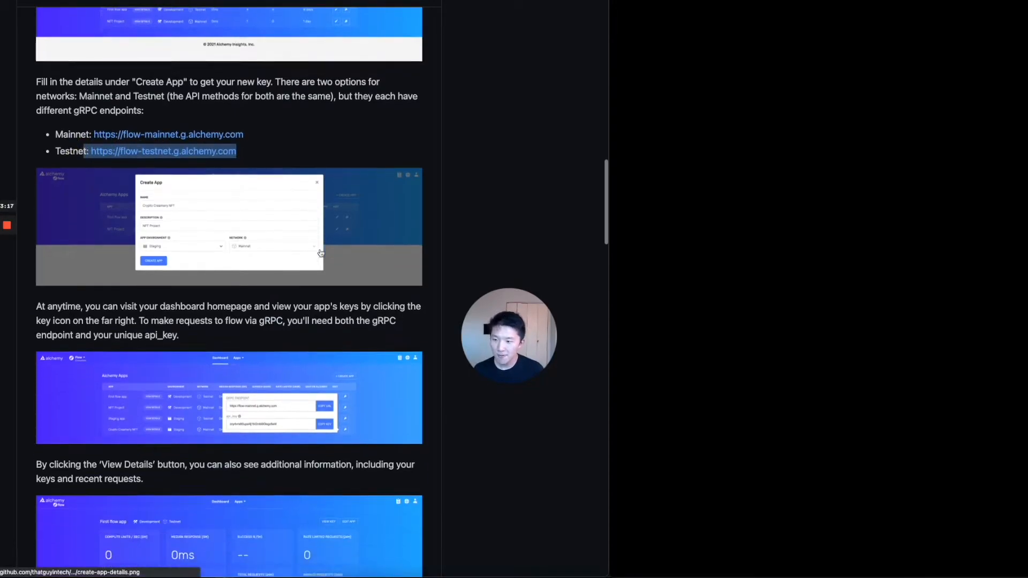
scroll(down, 3)
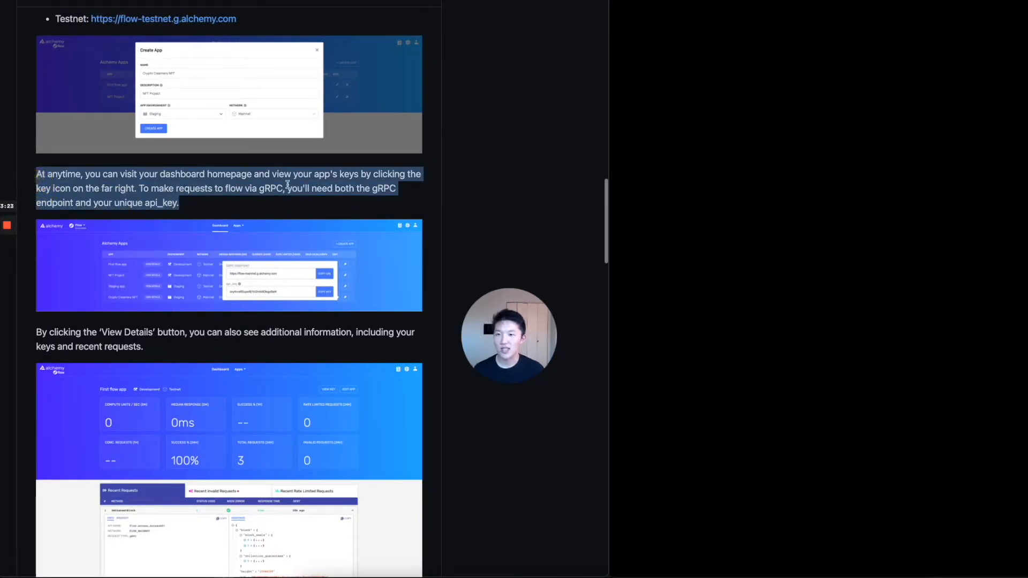
scroll(down, 3)
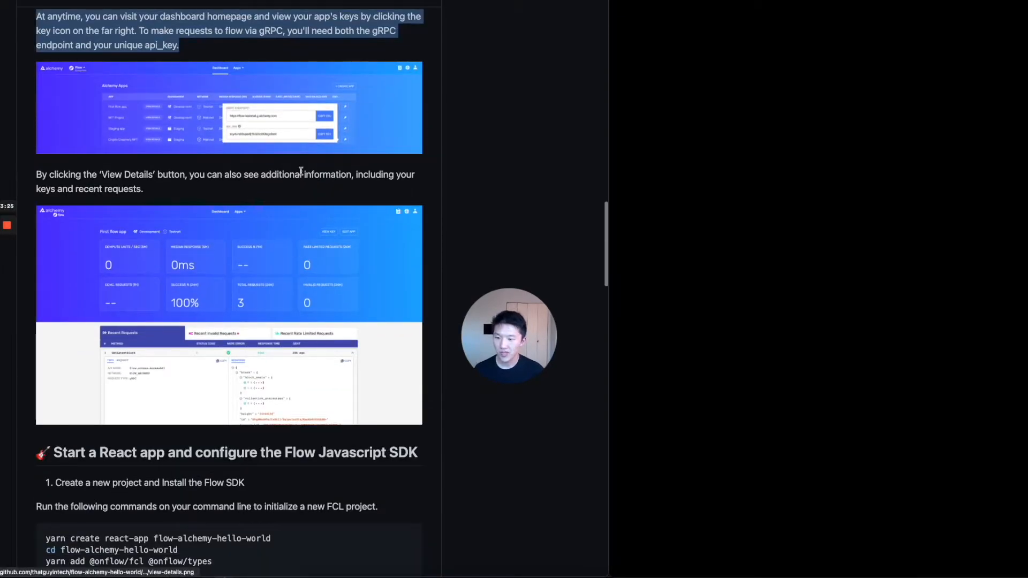
scroll(down, 3)
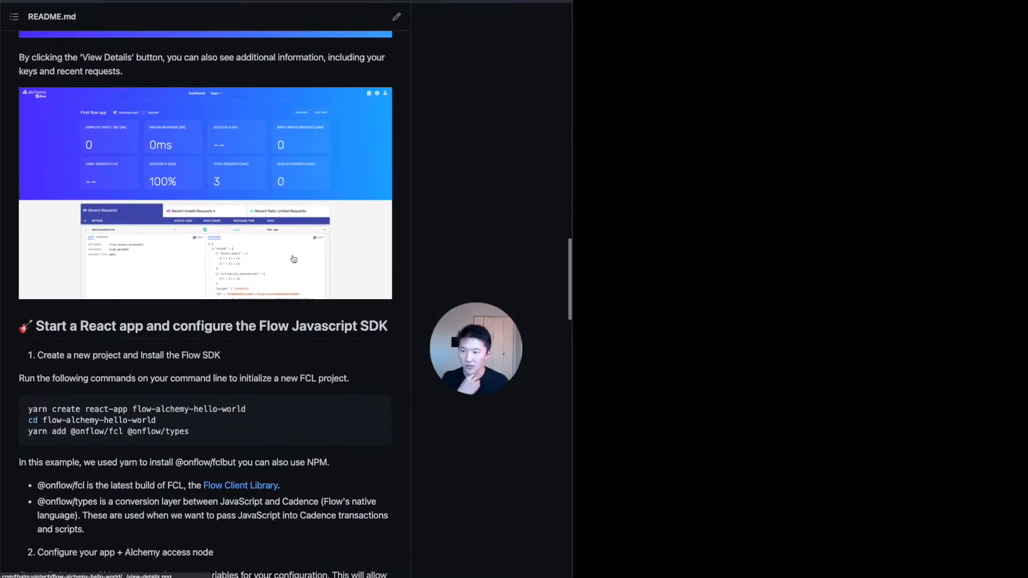
Step: Scroll the README to the yarn setup commands and the .env.local and src/config.js creation step
scroll(down, 3)
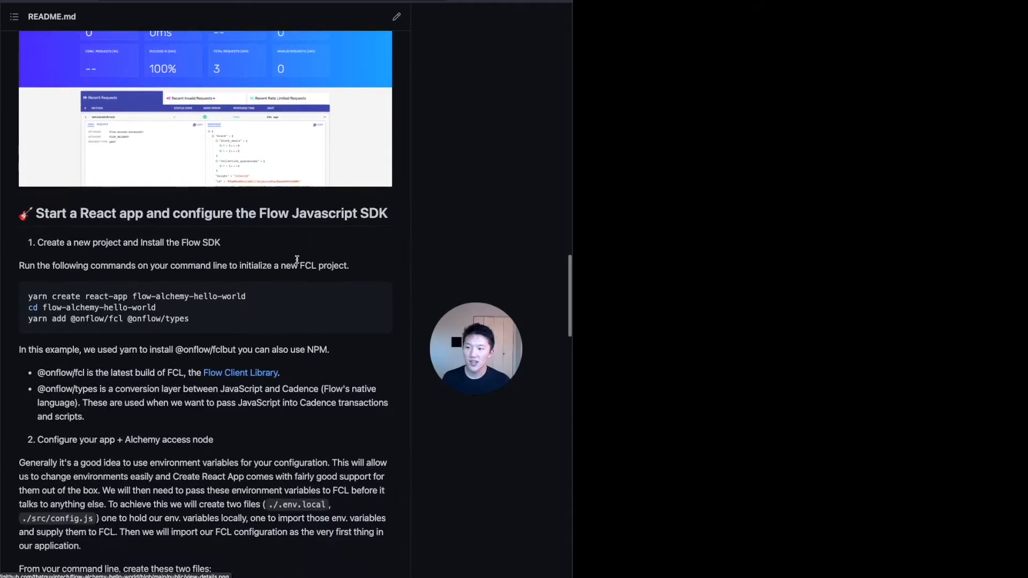
scroll(down, 3)
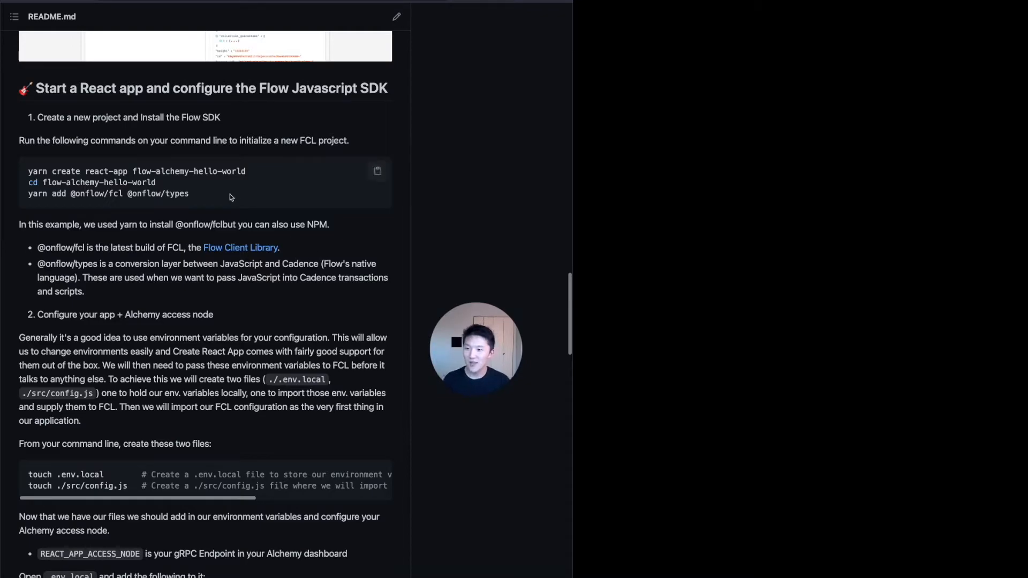
mouse_move(282, 173)
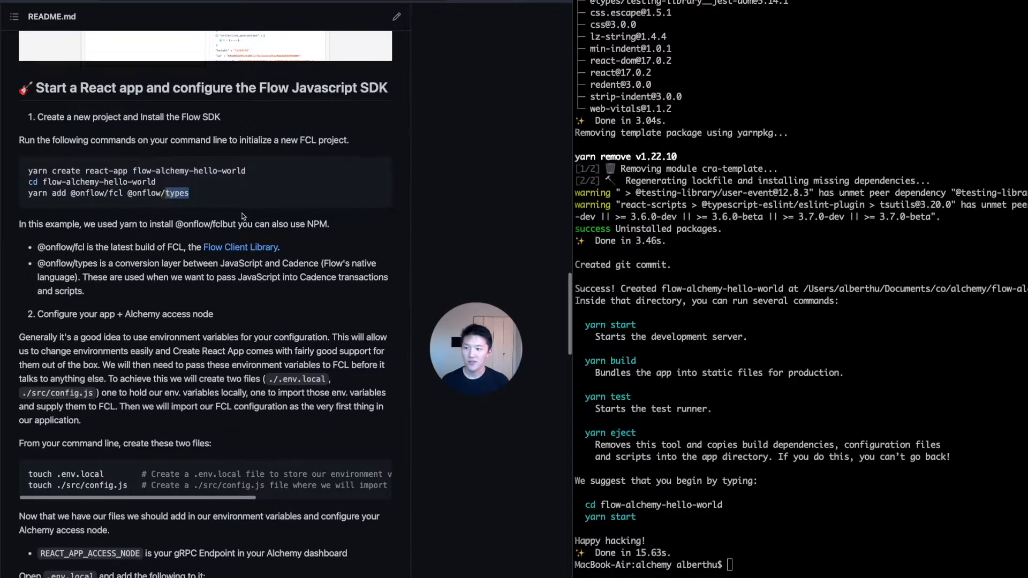
Step: Change into the flow-alchemy-hello-world directory in Terminal
scroll(up, 3)
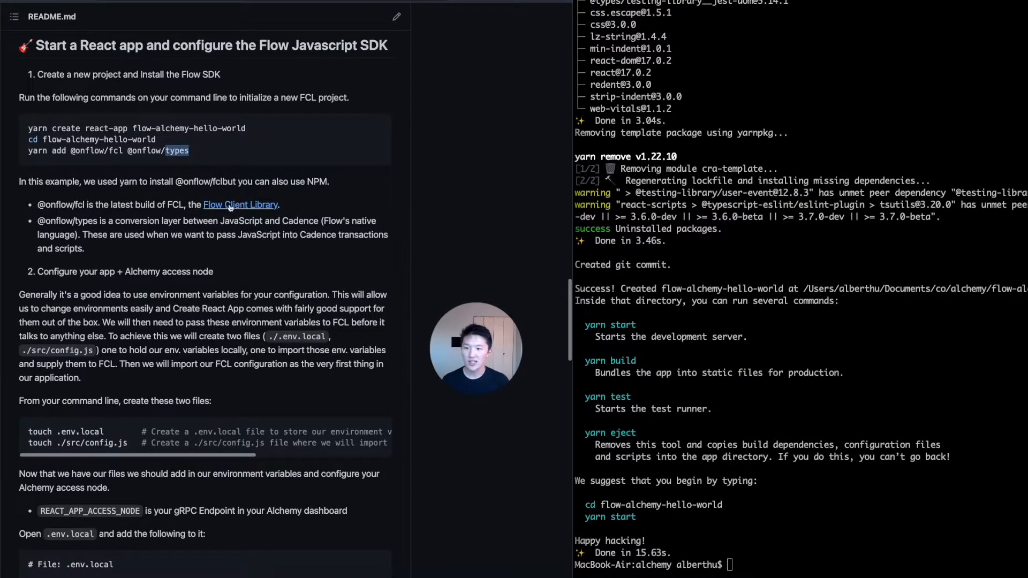
mouse_move(138, 250)
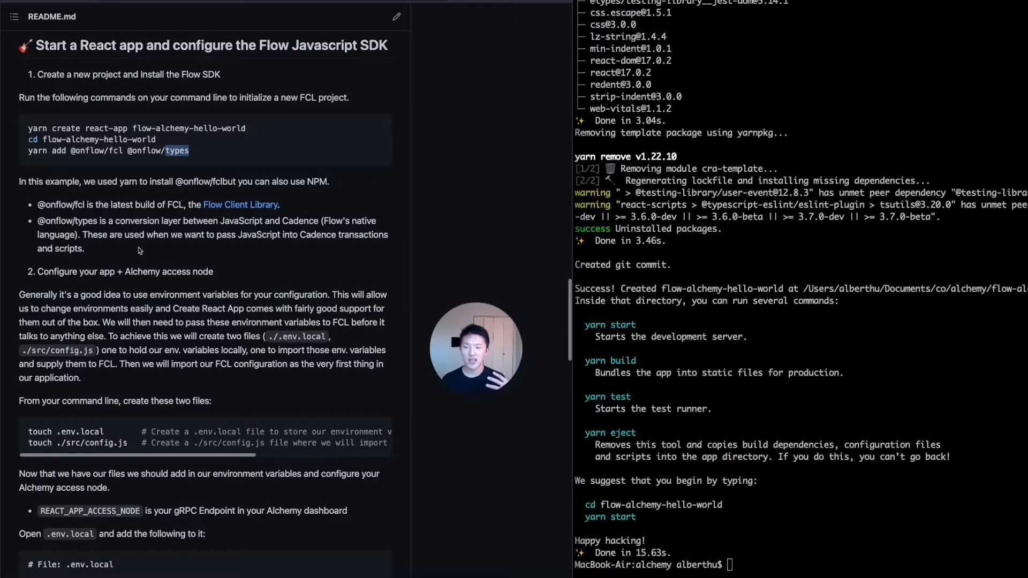
scroll(down, 3)
text(ls)
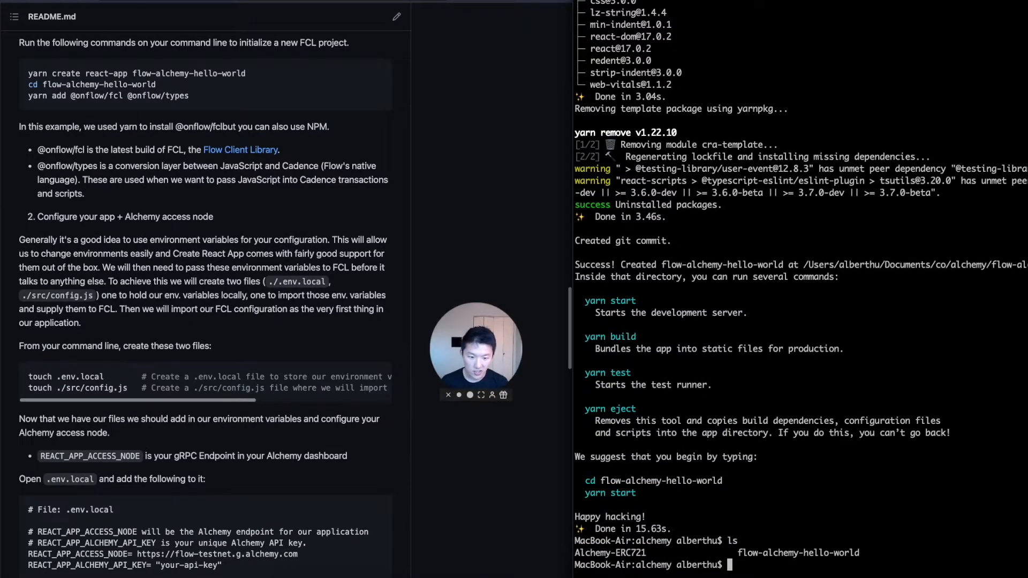
text(cd fl)
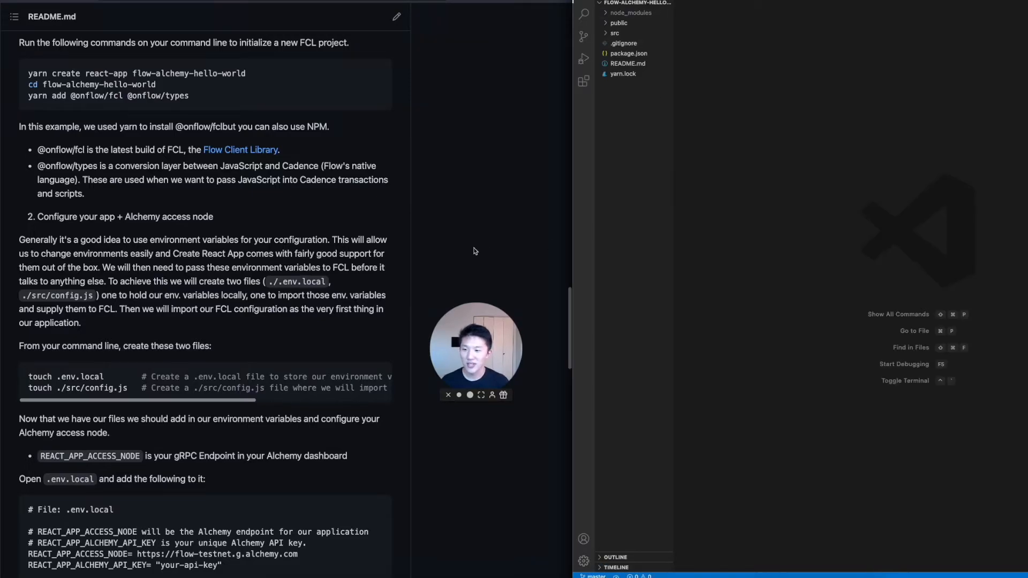
mouse_move(358, 328)
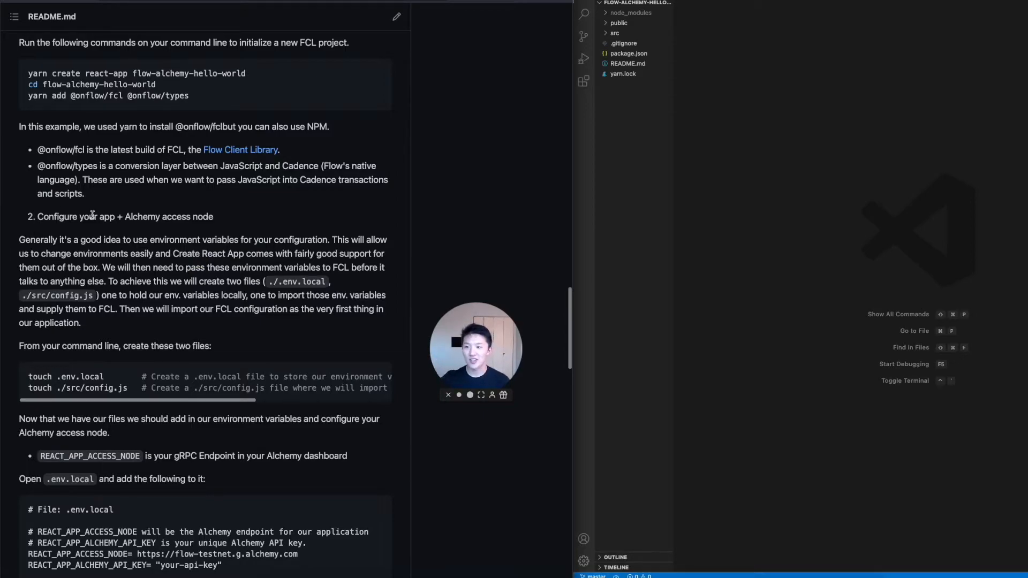
mouse_move(124, 235)
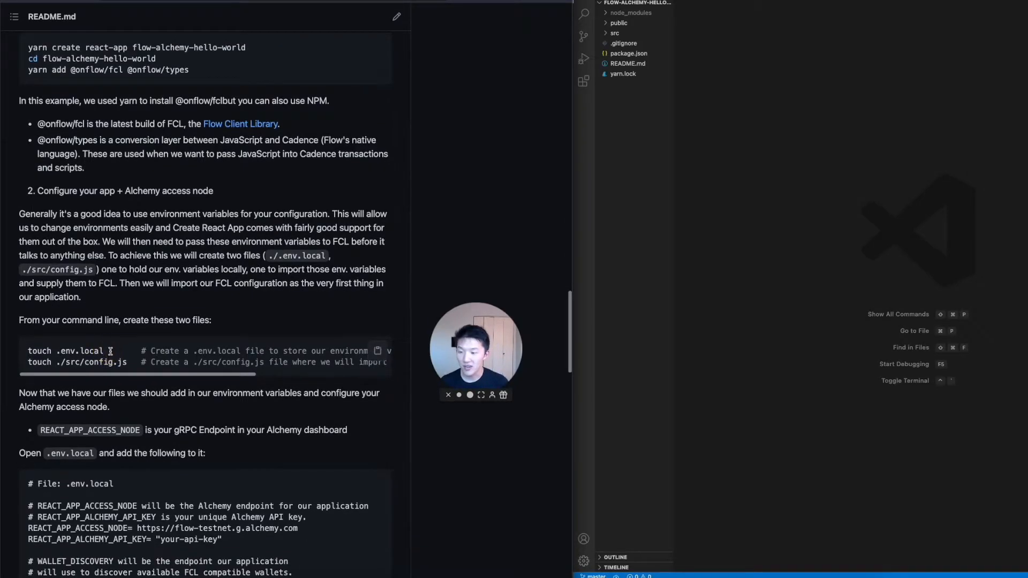
Step: Select the touch .env.local command from the README to create the file
double_click(65, 349)
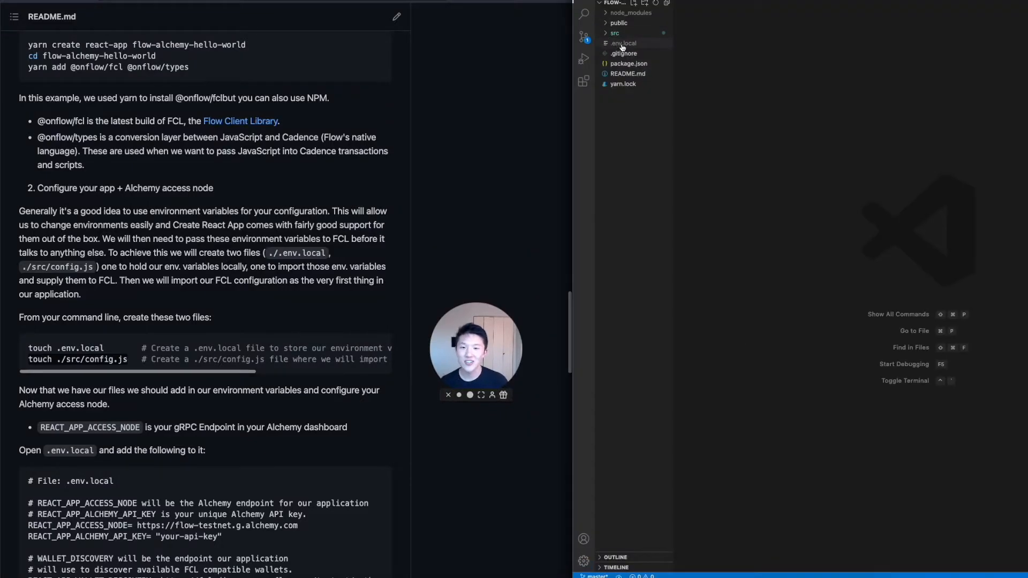
Step: Expand src to confirm config.js exists and leave the empty .env.local open for editing
click(623, 43)
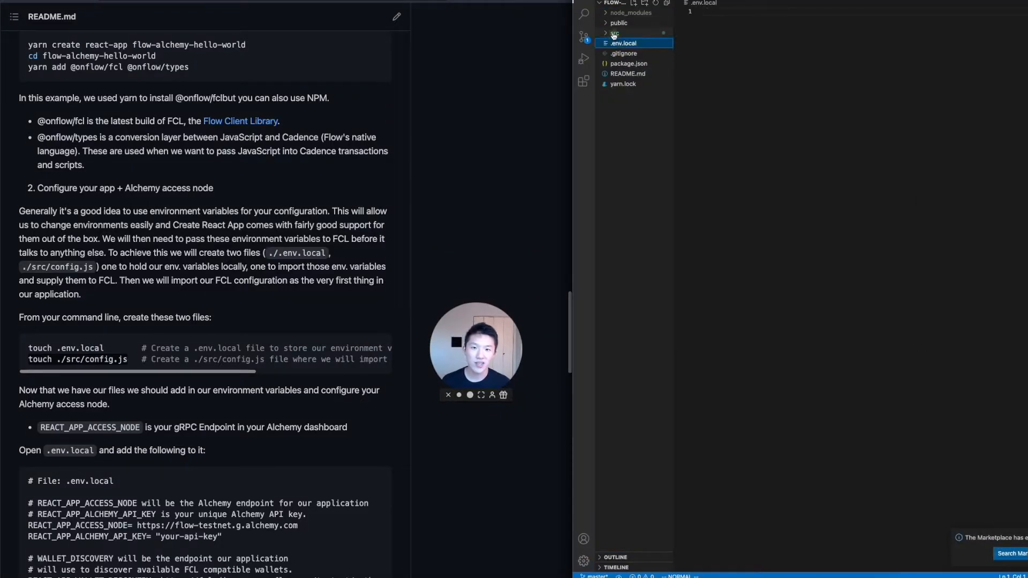
click(614, 32)
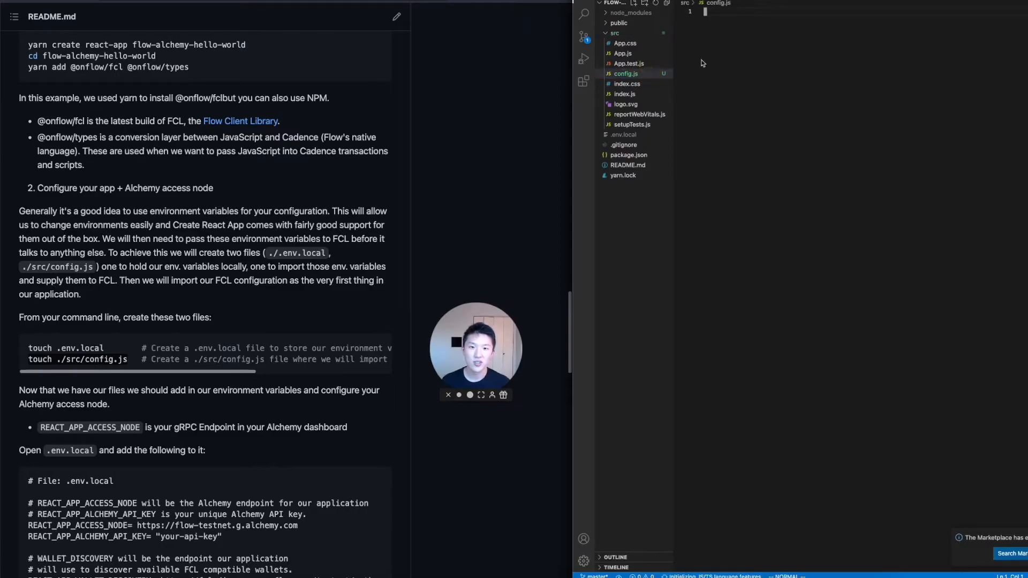
click(623, 135)
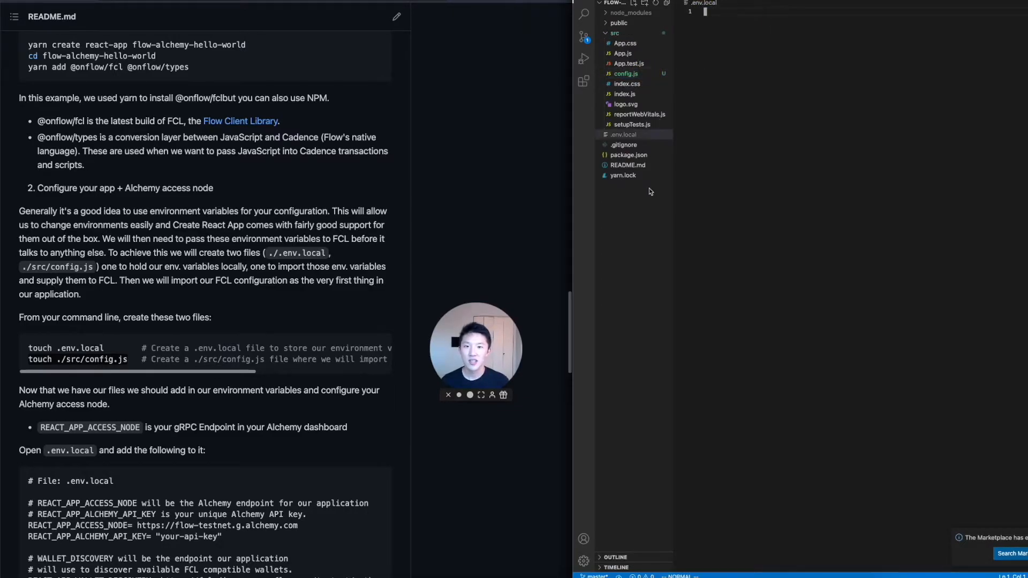
scroll(down, 3)
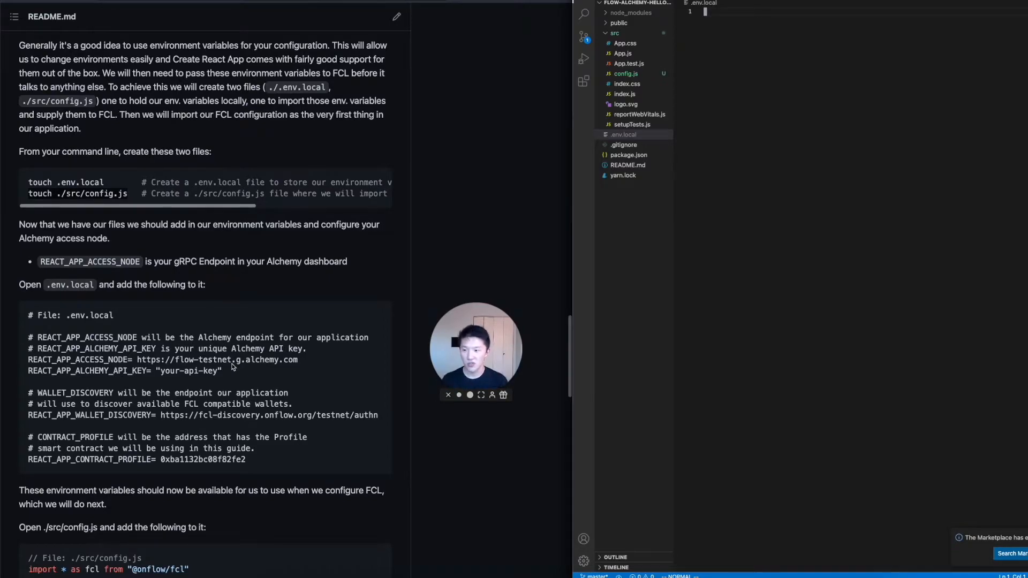
scroll(down, 3)
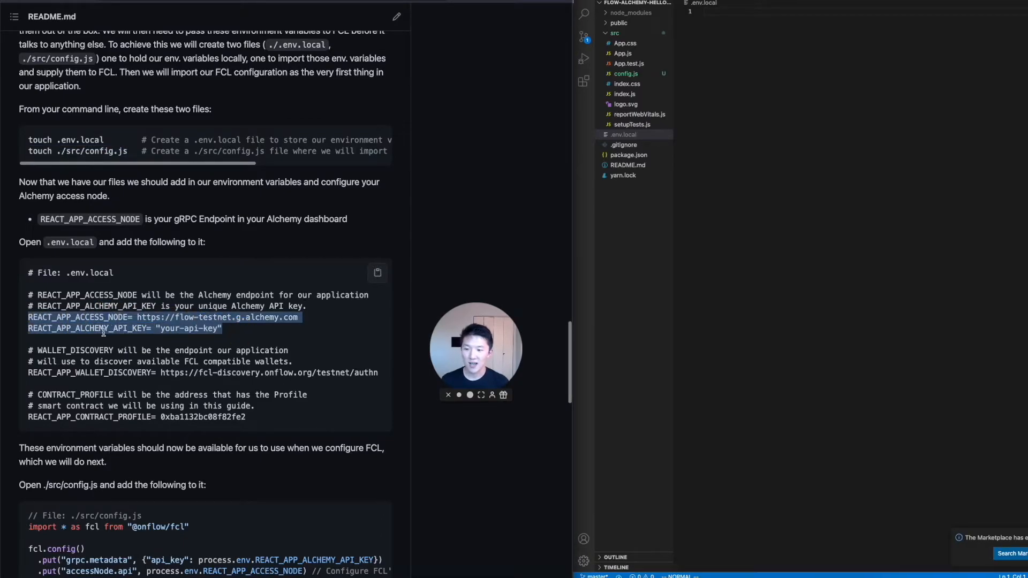
mouse_move(203, 403)
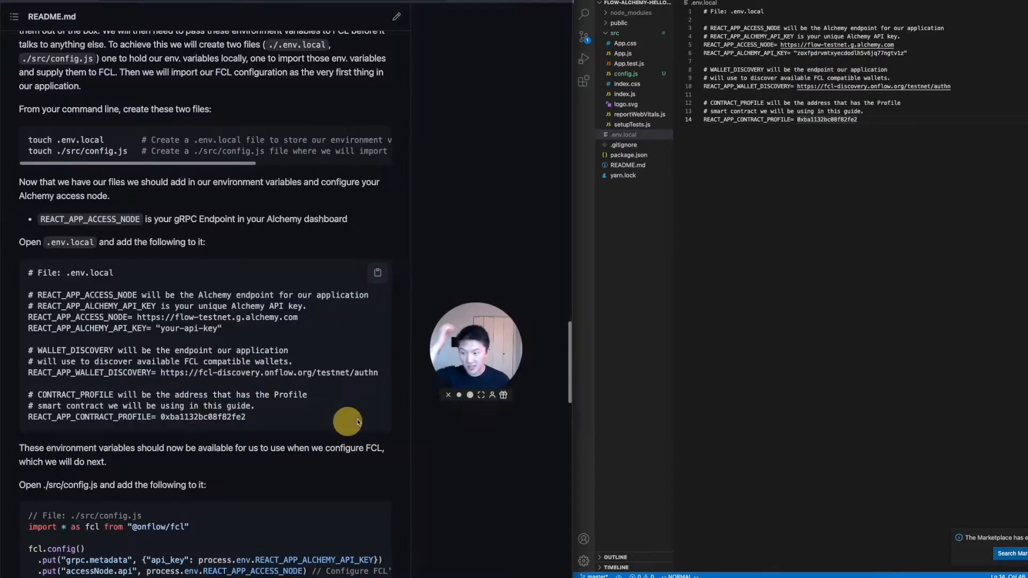
Step: Scroll the README to the .env.local variable block for the Alchemy access node and API key
scroll(down, 3)
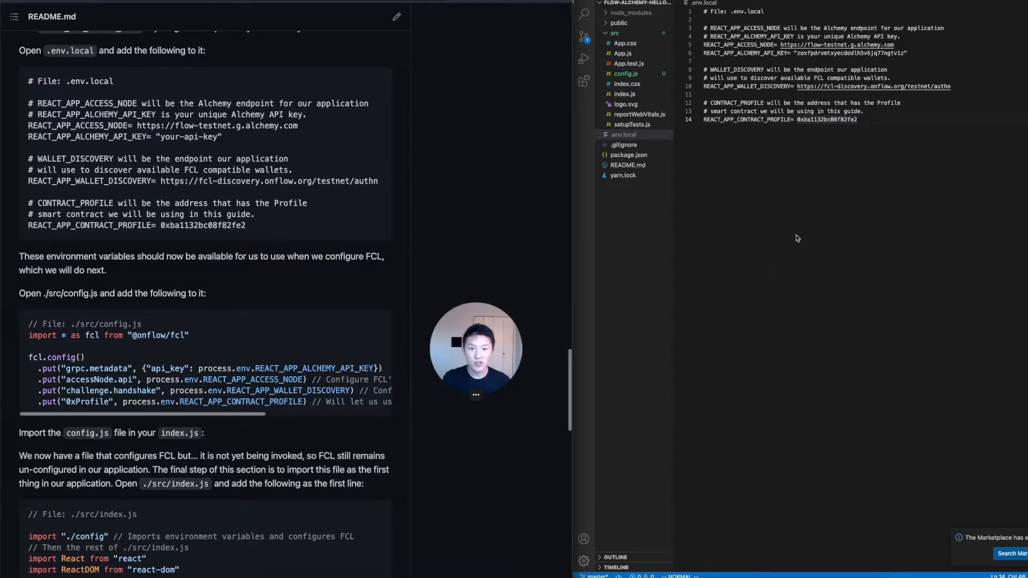
mouse_move(781, 209)
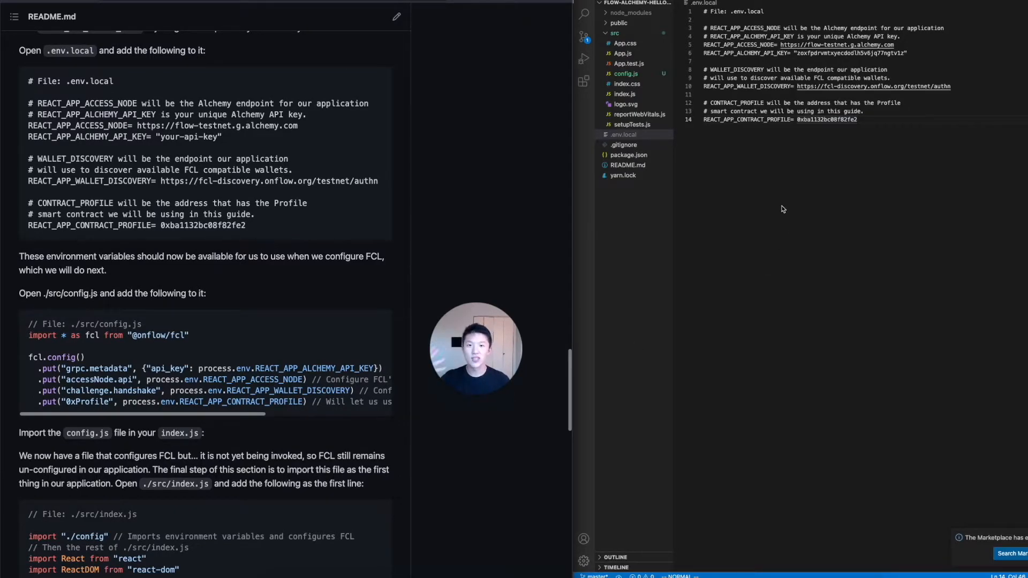
mouse_move(296, 305)
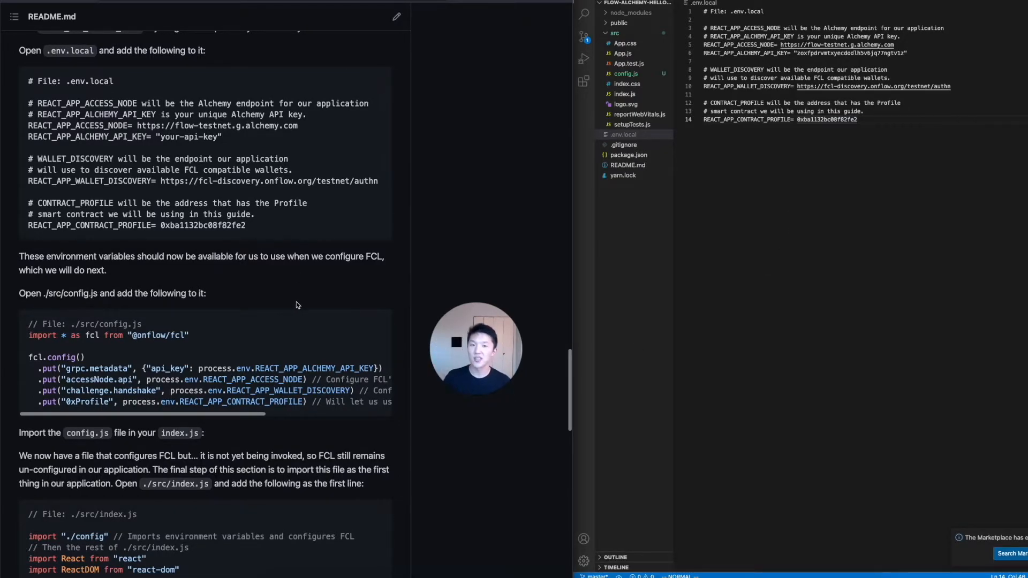
mouse_move(377, 325)
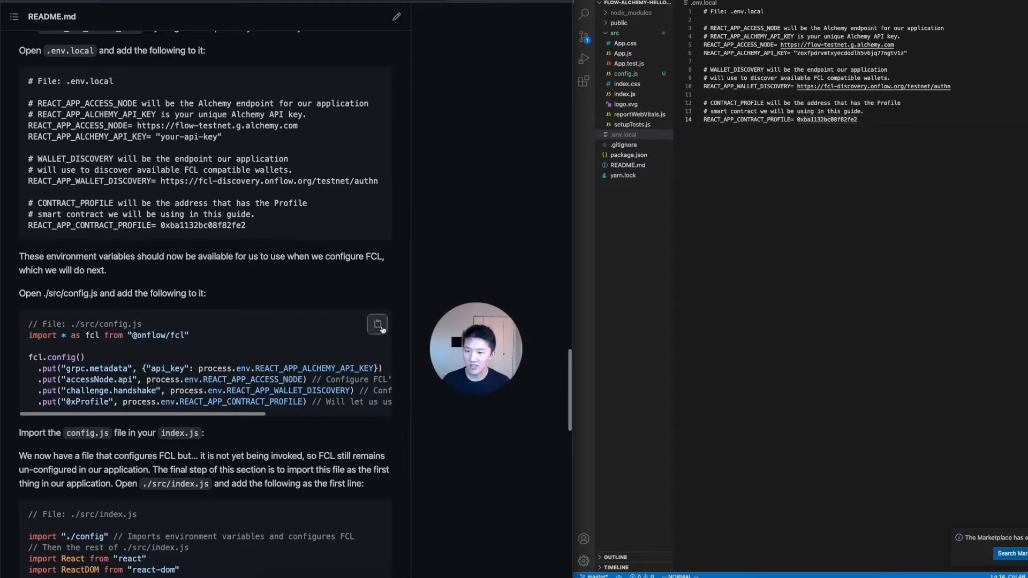
Step: Copy the README's config.js FCL configuration block for pasting into src/config.js
click(624, 73)
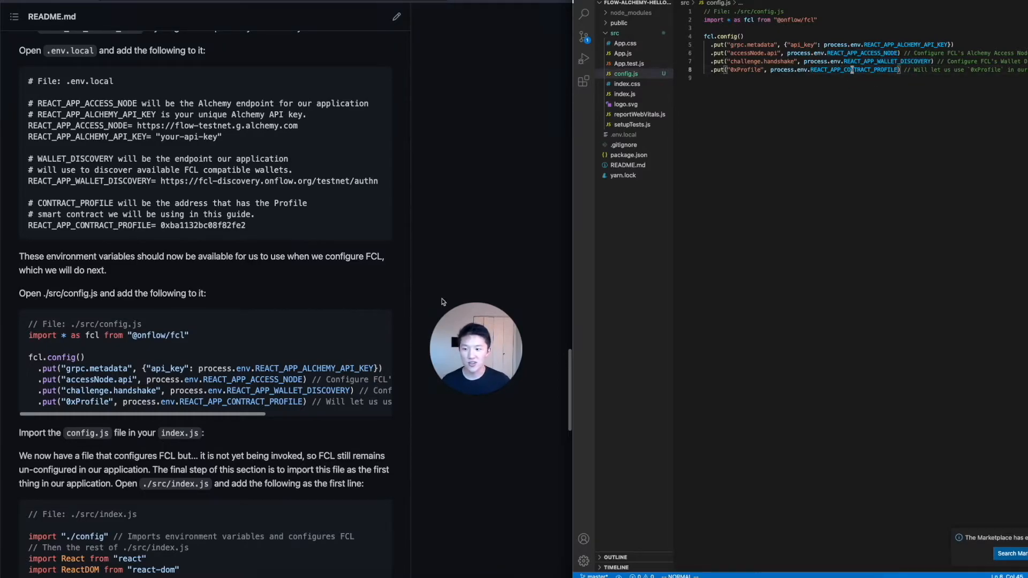
scroll(down, 3)
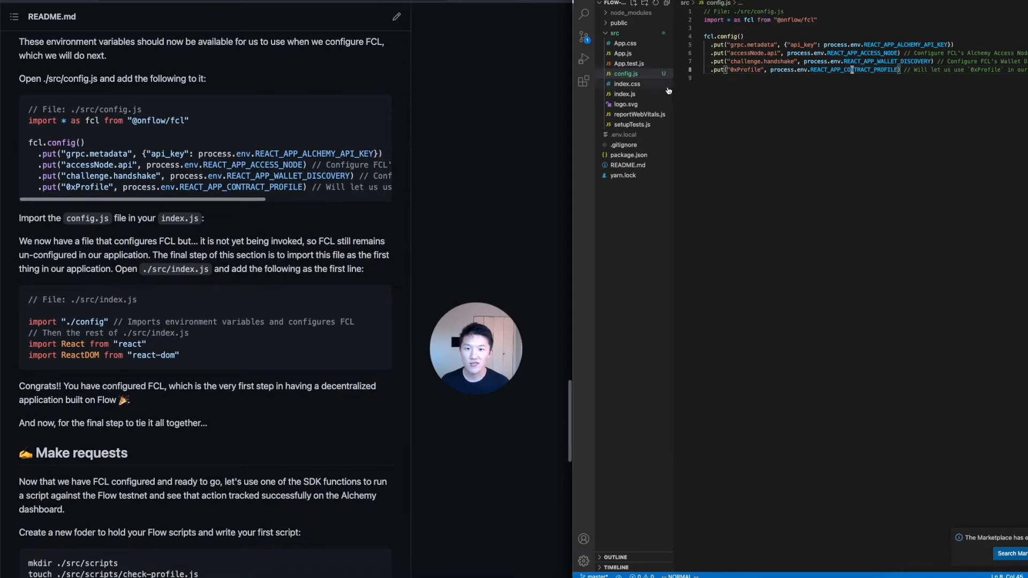
Step: Add import "./config" as line 1 of src/index.js and save the file
click(624, 94)
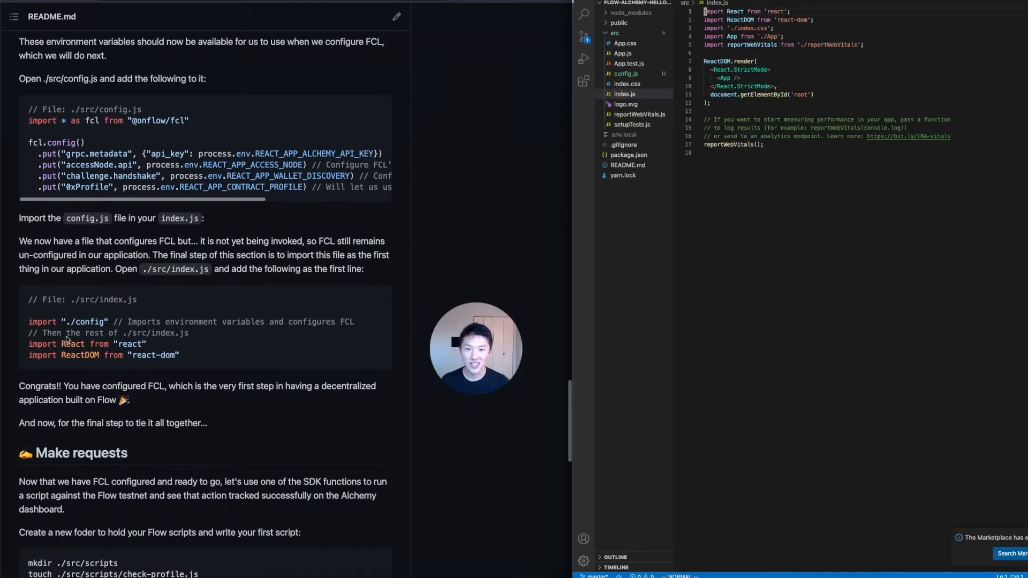
double_click(43, 321)
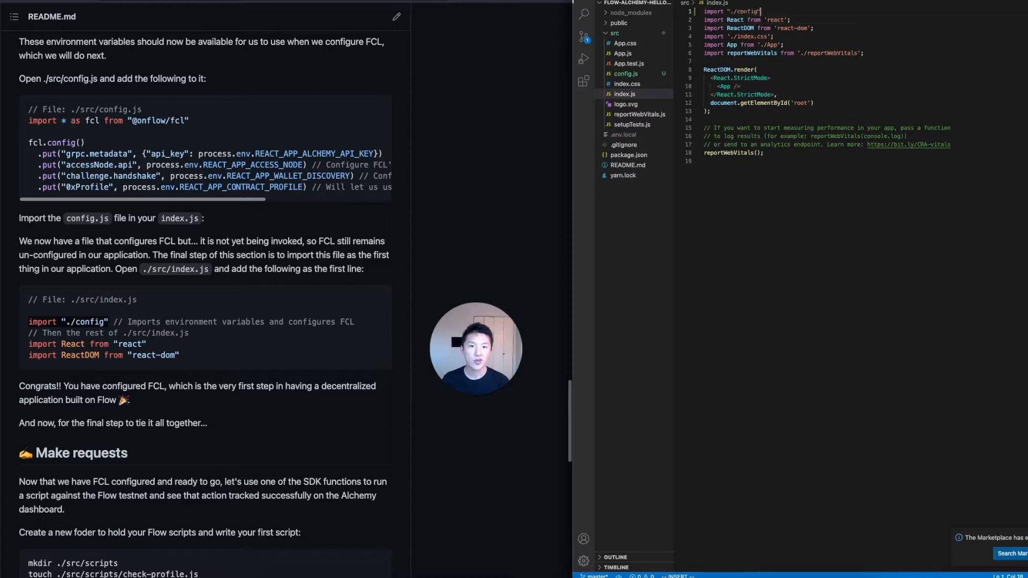
key(Escape)
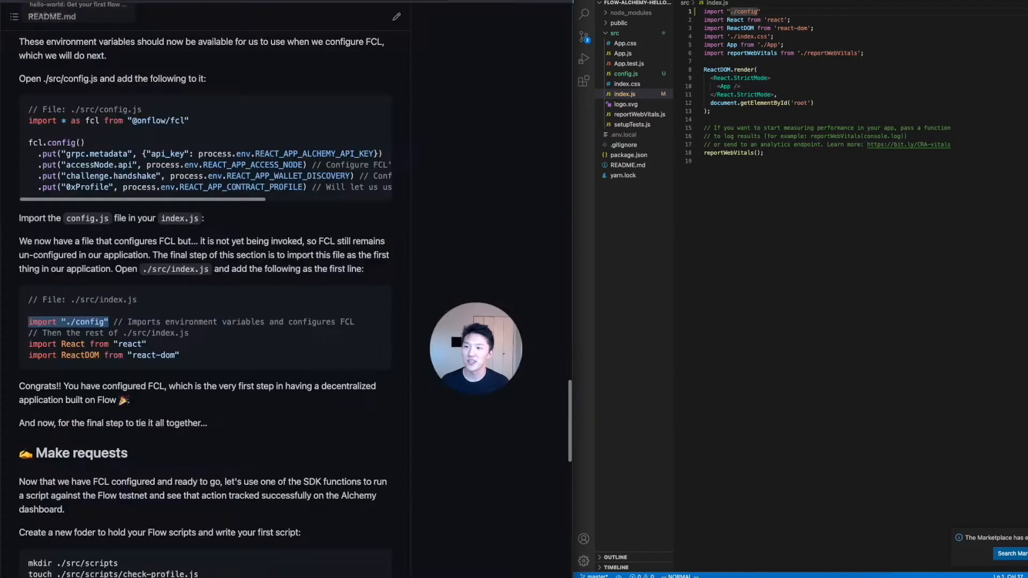
Step: Scroll the README to the Make requests section with the mkdir ./src/scripts command
scroll(down, 3)
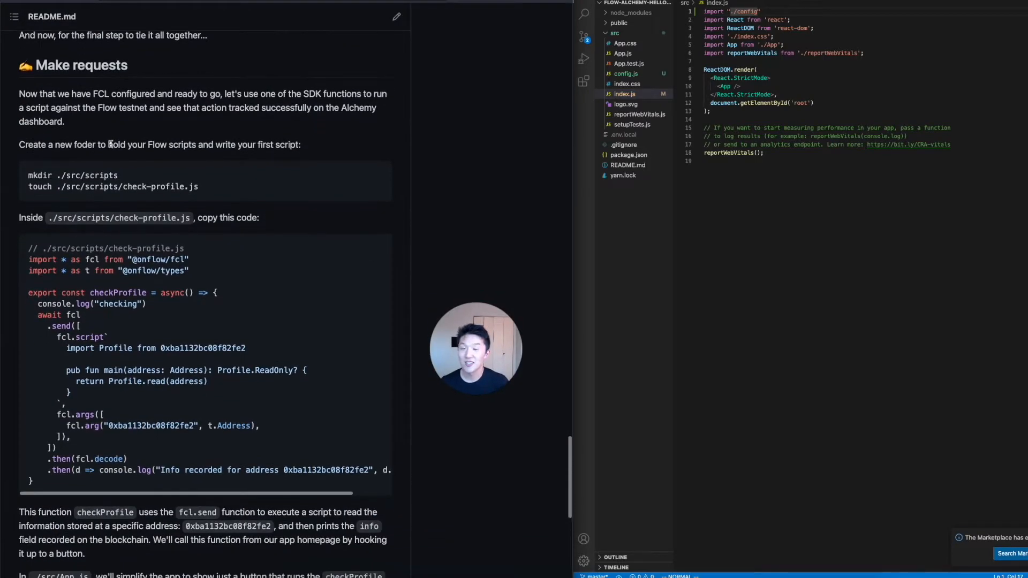
mouse_move(318, 187)
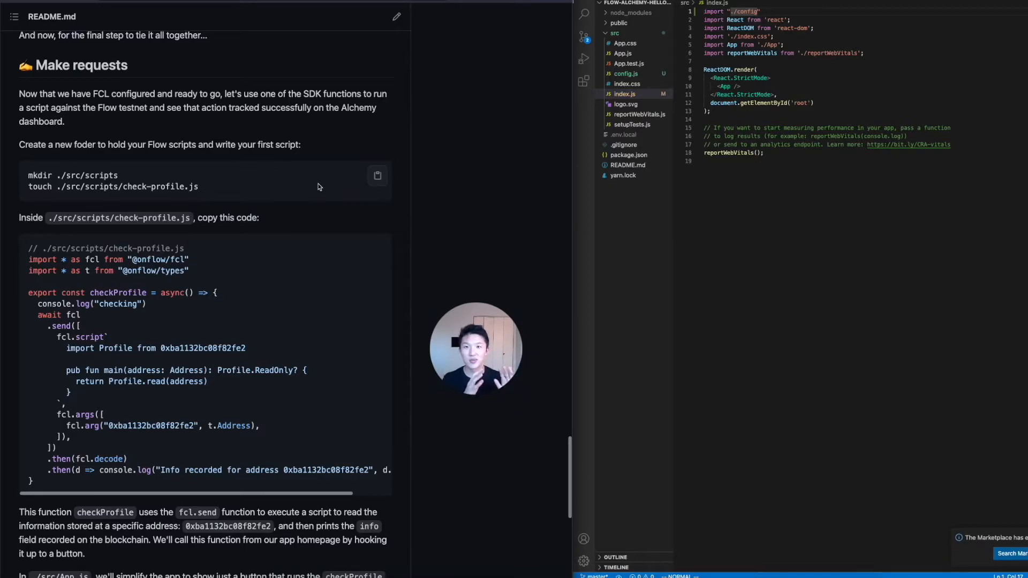
mouse_move(154, 215)
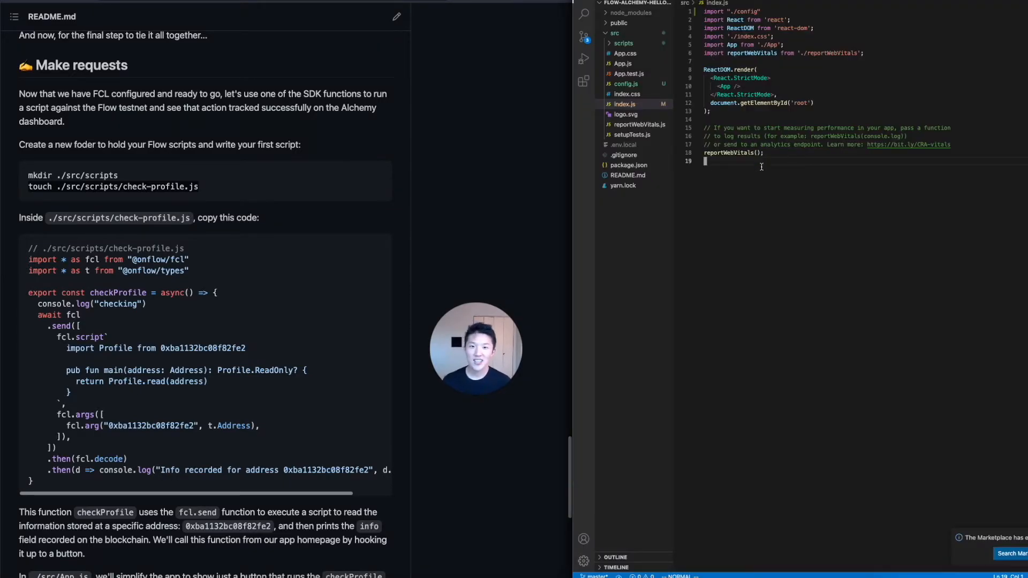
Step: Open src/scripts/check-profile.js and paste the README's checkProfile Flow query code into it
double_click(112, 186)
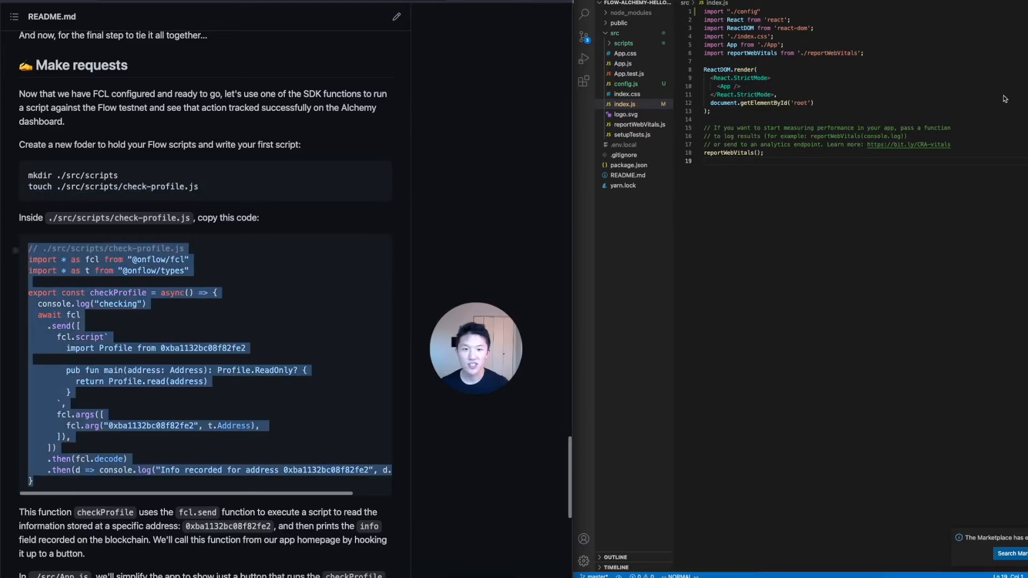
click(626, 84)
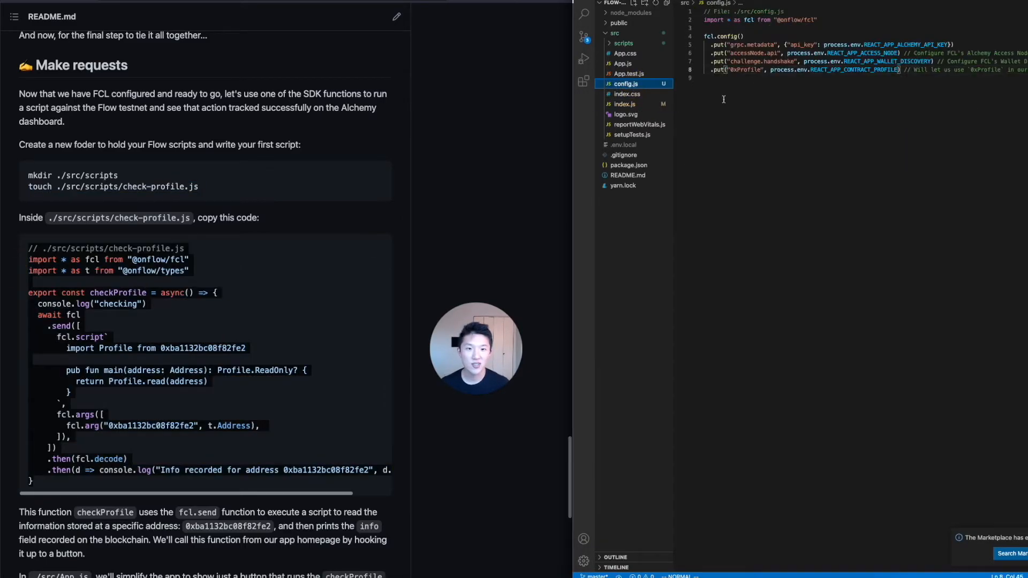
click(621, 43)
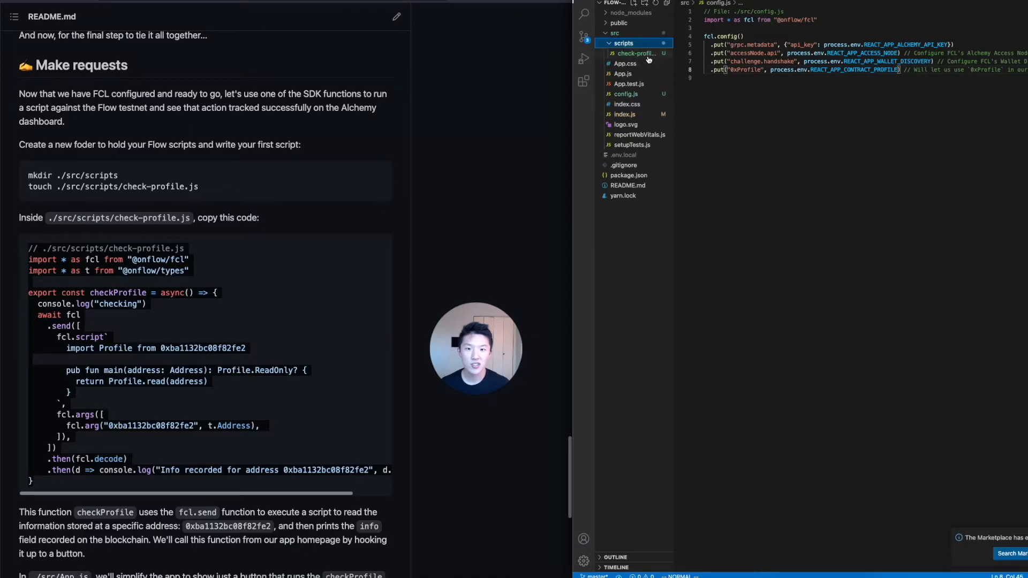
click(633, 53)
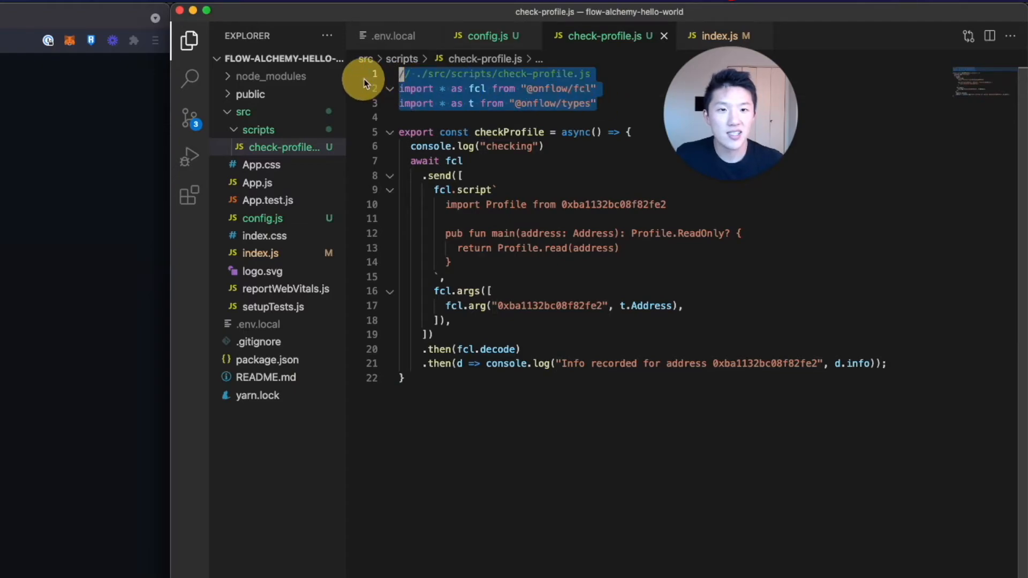
click(498, 131)
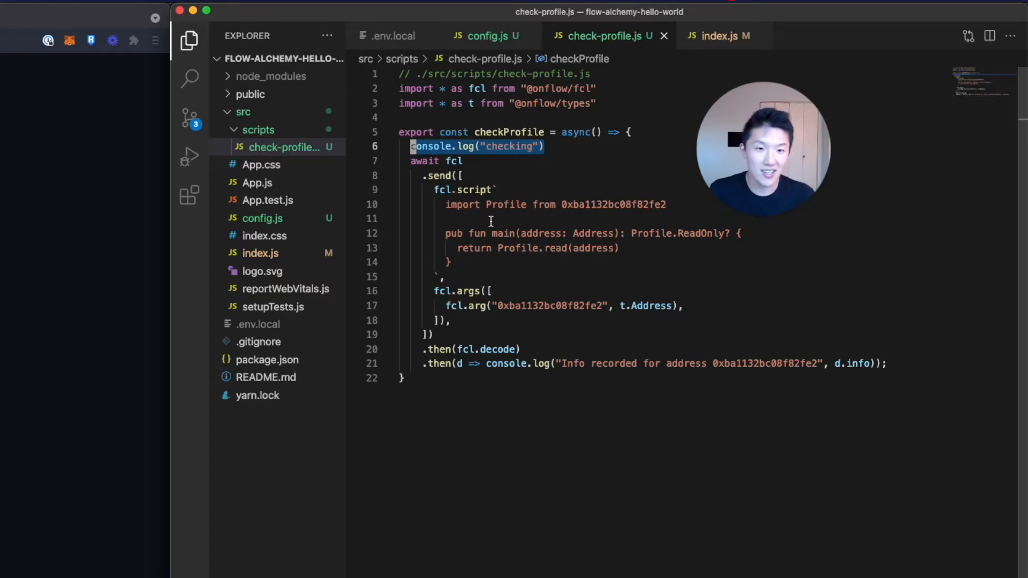
mouse_move(562, 346)
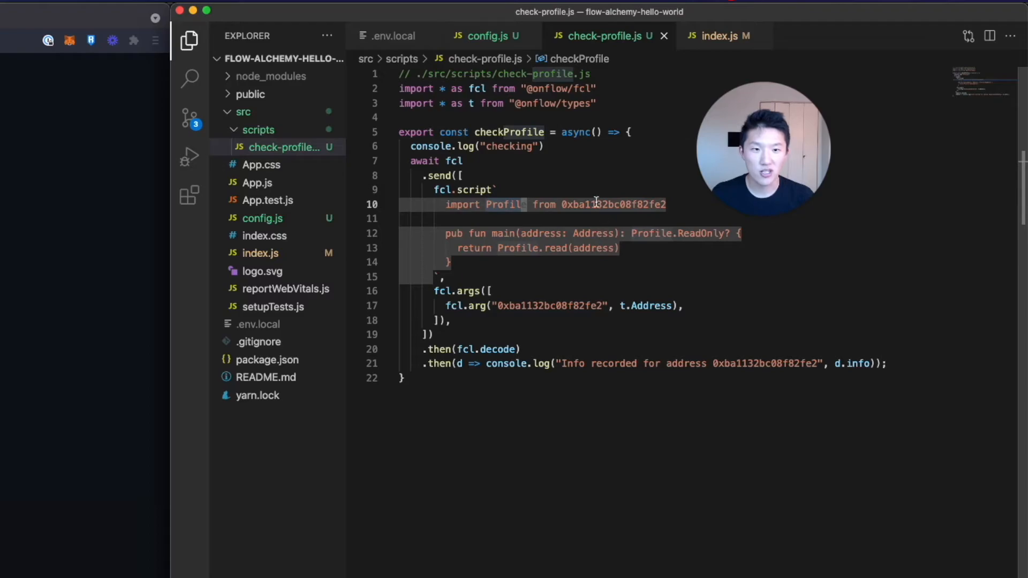
mouse_move(620, 305)
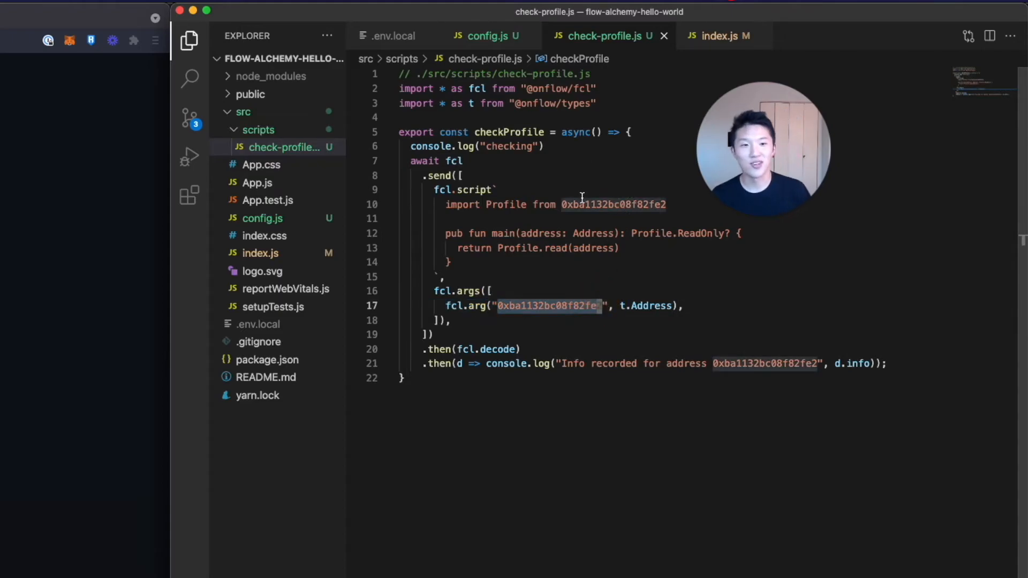
mouse_move(650, 343)
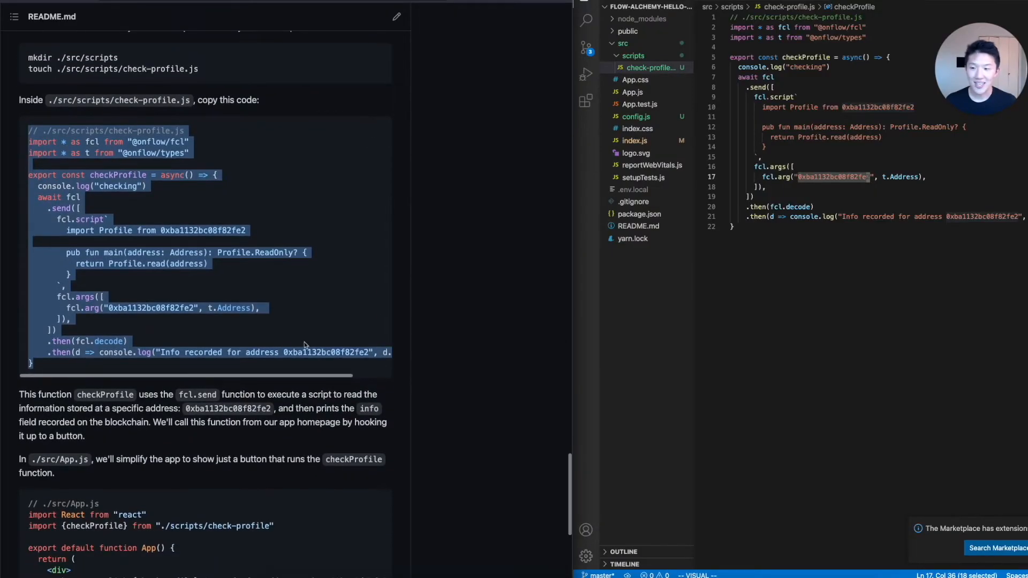
Step: Open src/App.js beside the README's App.js example and select all its existing code
scroll(down, 3)
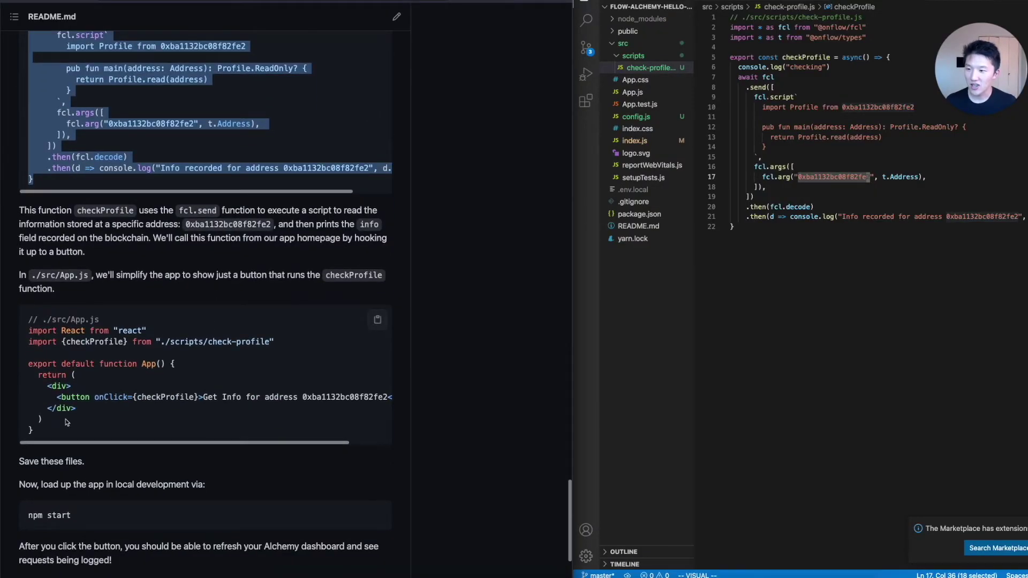
click(631, 92)
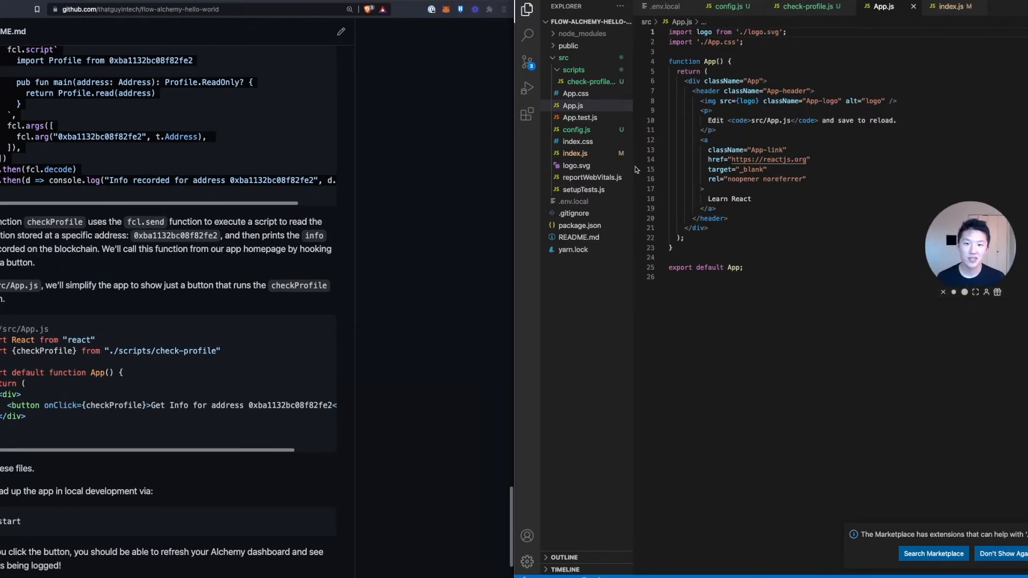
click(576, 153)
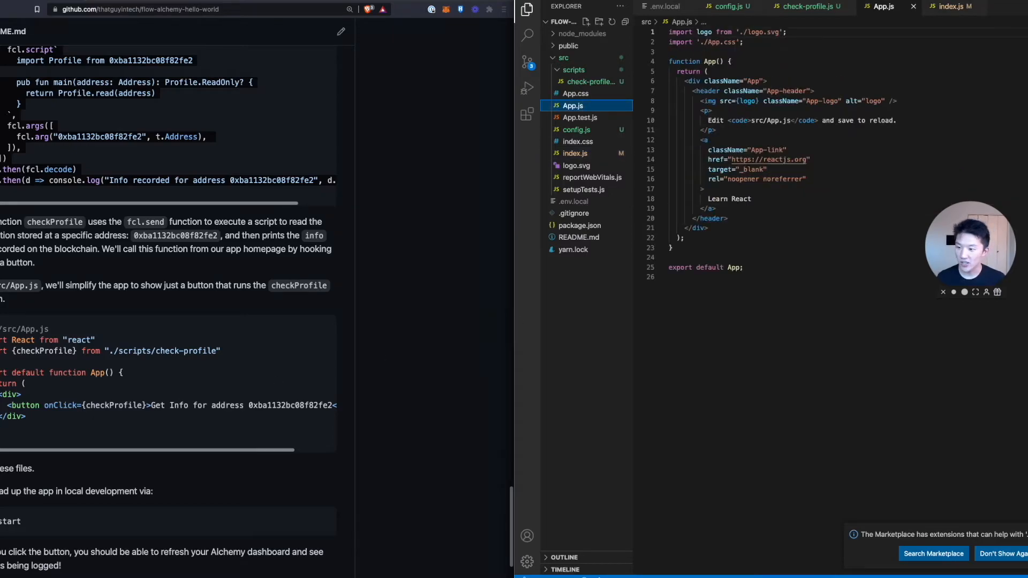
click(800, 325)
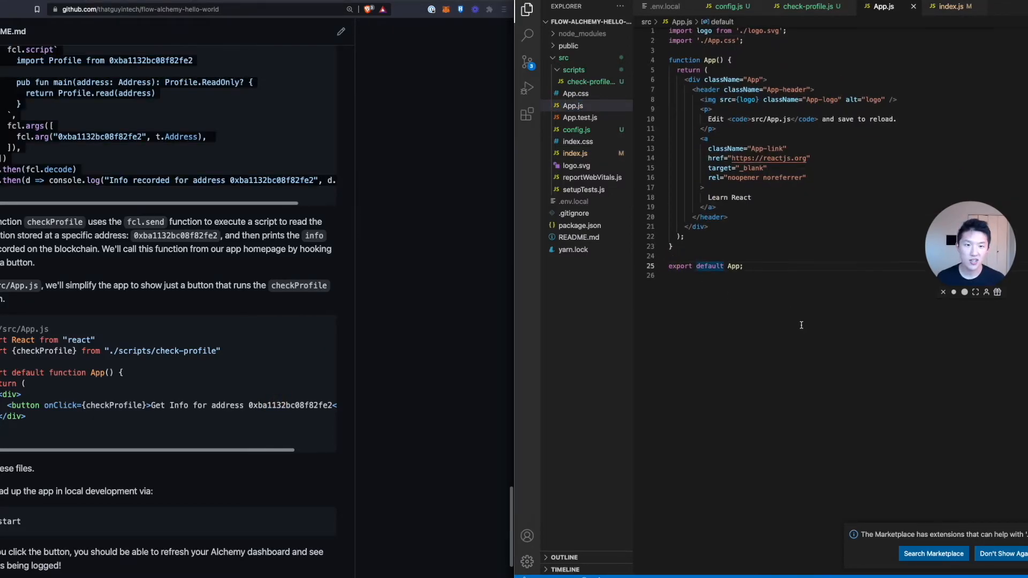
key(ctrl+a)
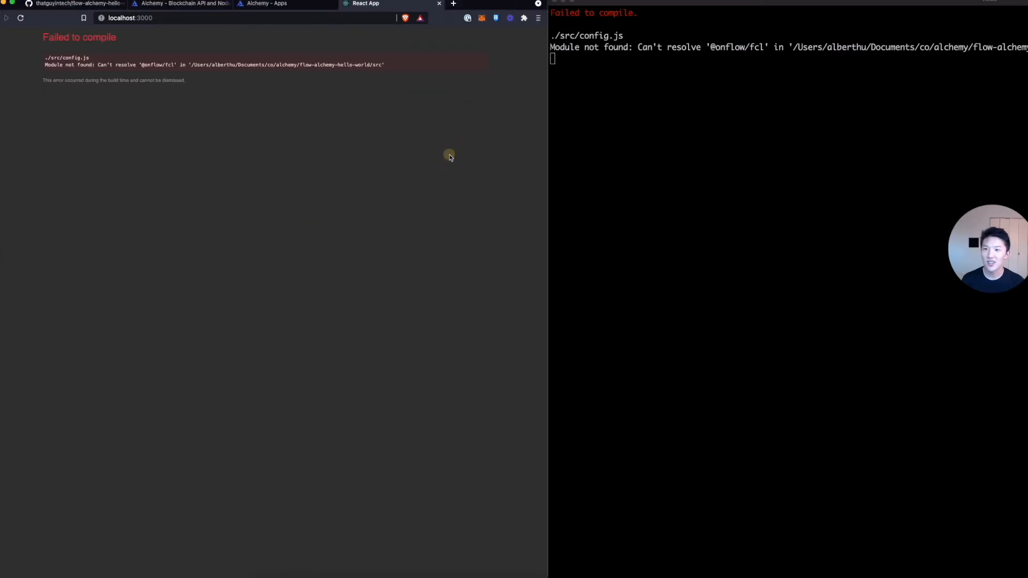
click(265, 5)
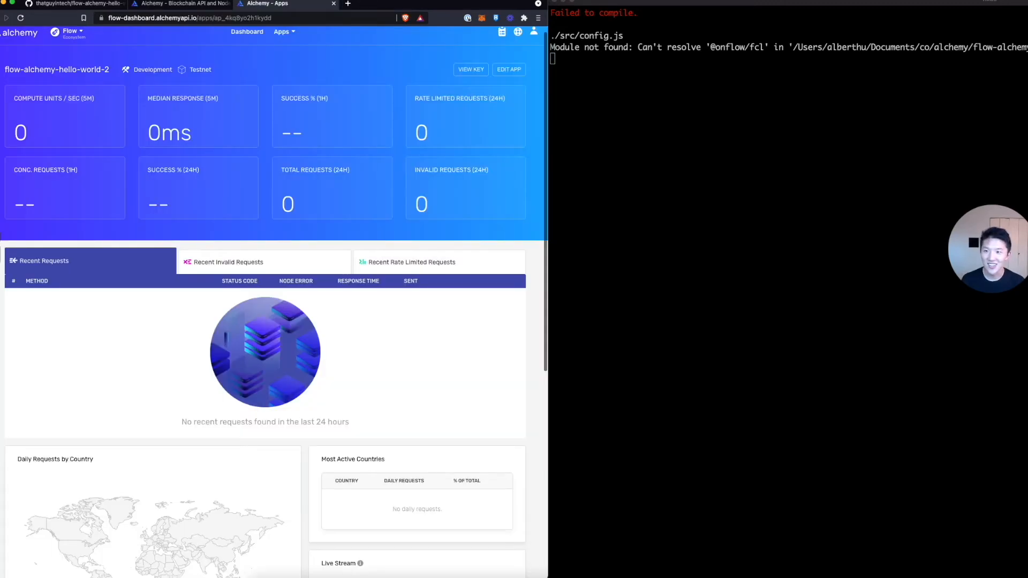
click(78, 6)
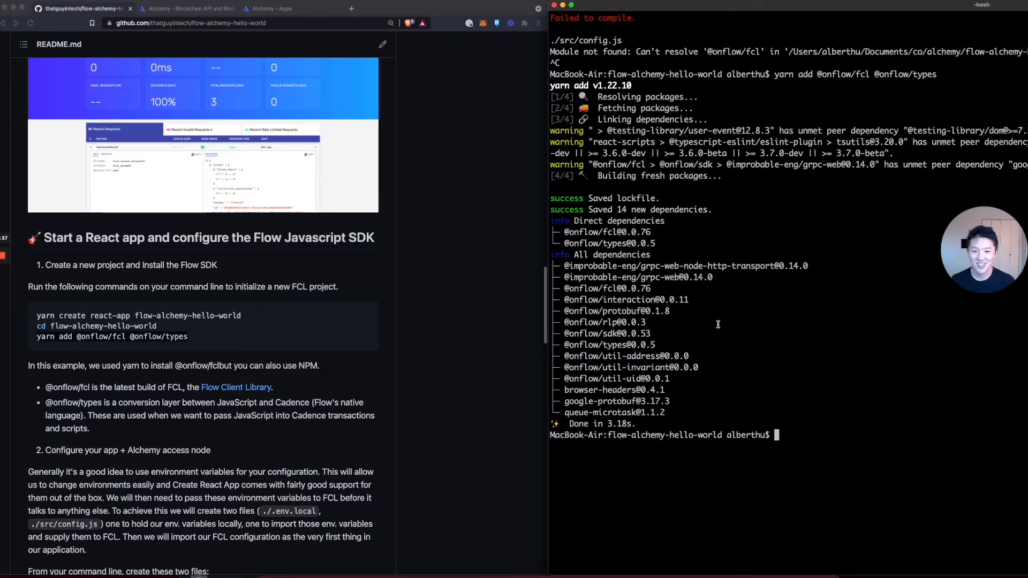
text(yarn add @onflow/fcl @onflow/types)
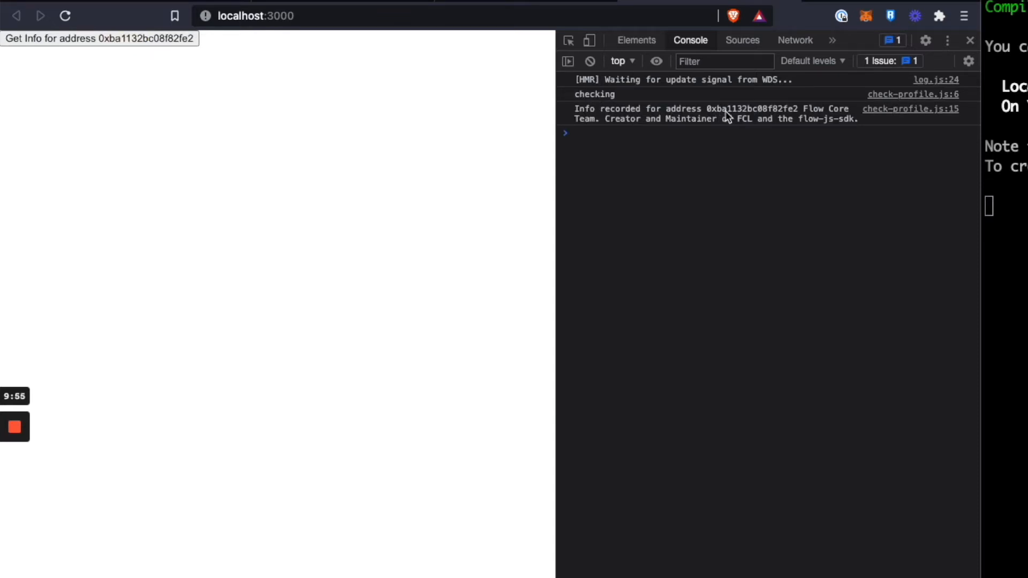
mouse_move(818, 116)
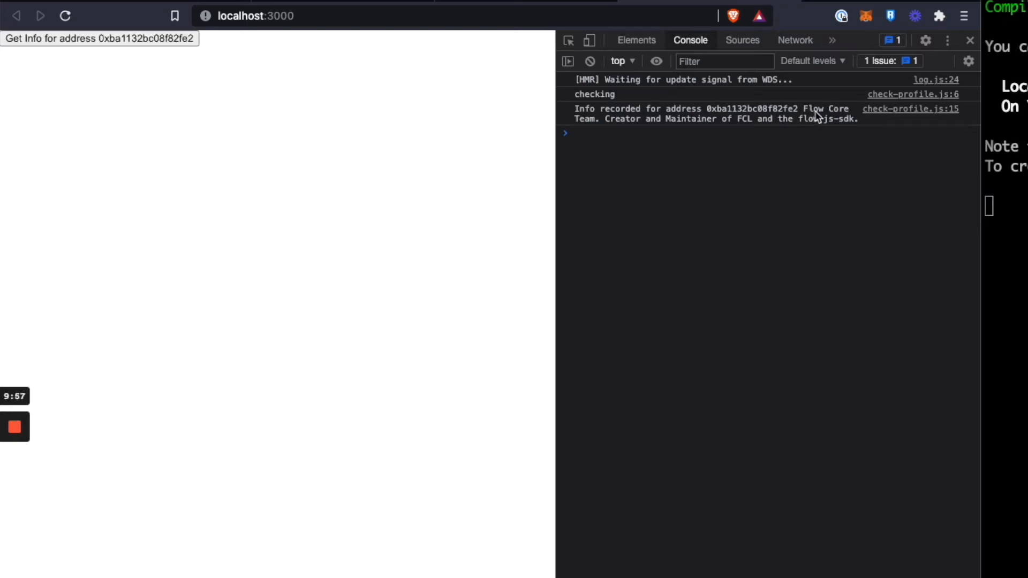
mouse_move(649, 127)
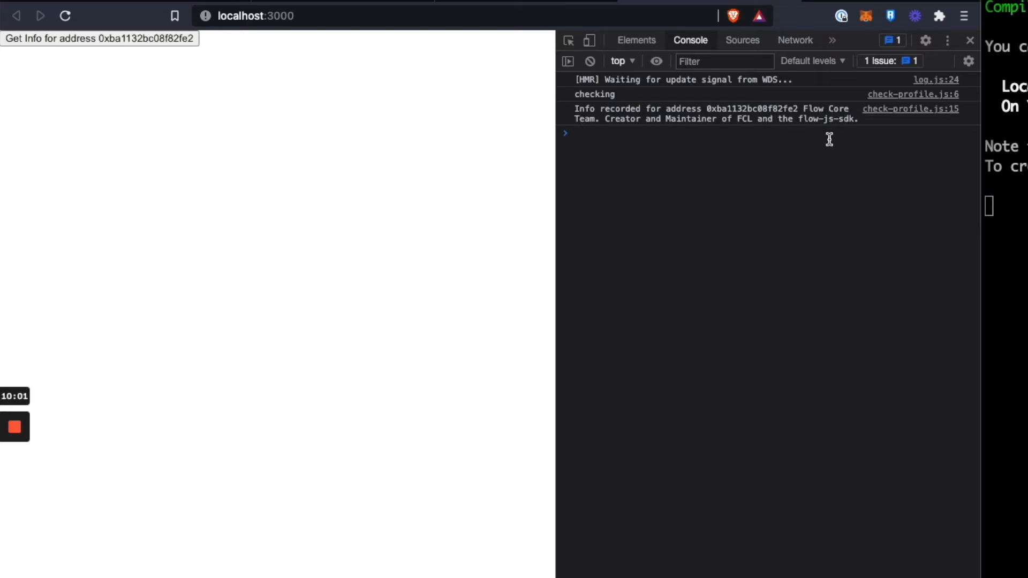
mouse_move(802, 249)
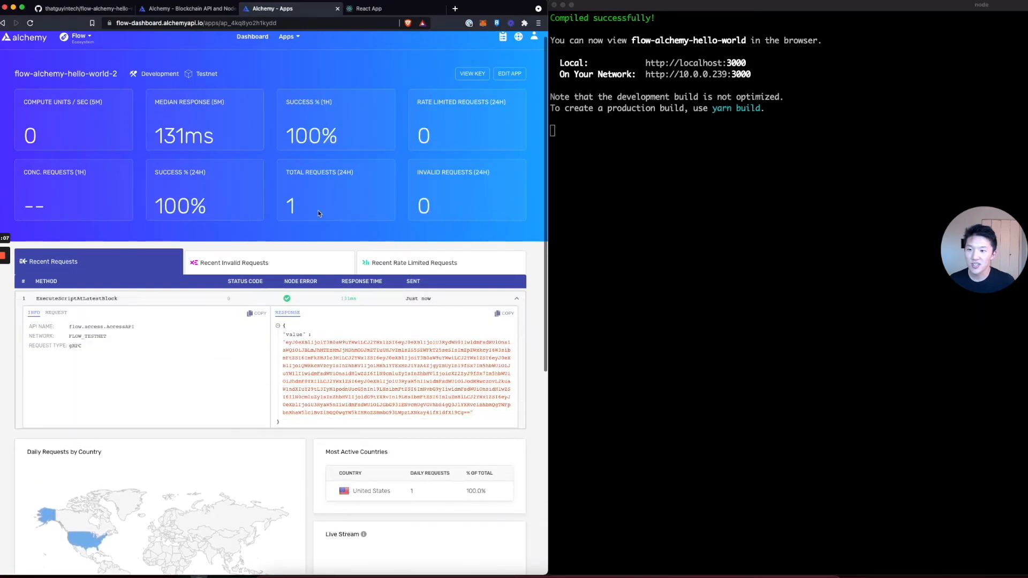
mouse_move(292, 265)
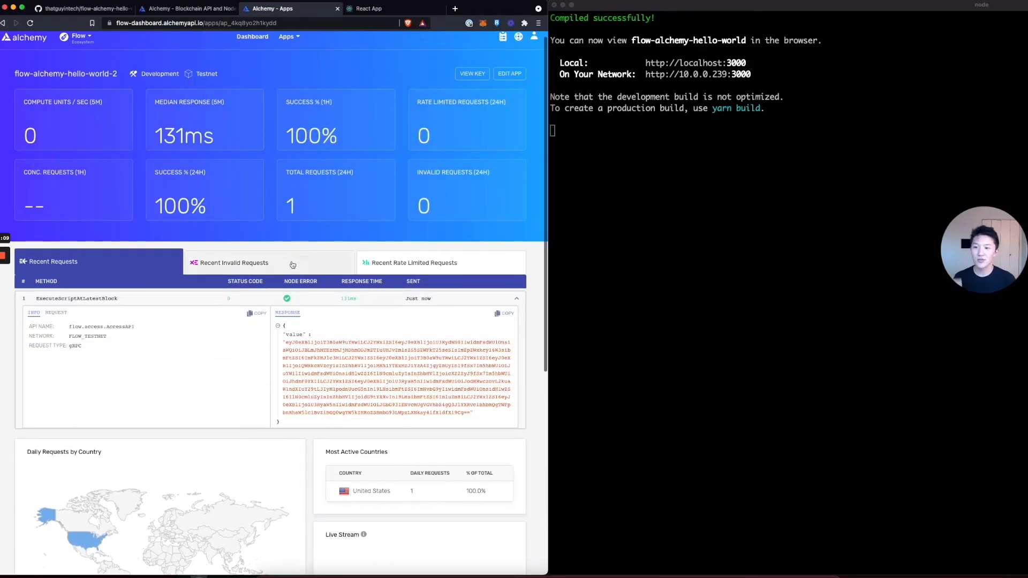
mouse_move(107, 358)
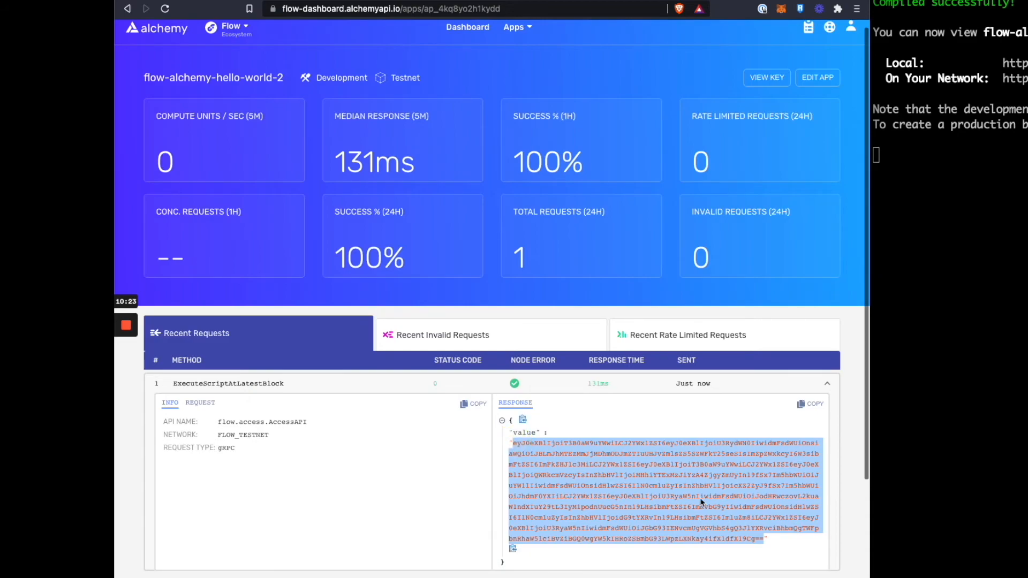
Step: Search 'base' to find a Base64 decoder for the ExecuteScriptAtLatestBlock response value
text(base64-to-json-converter)
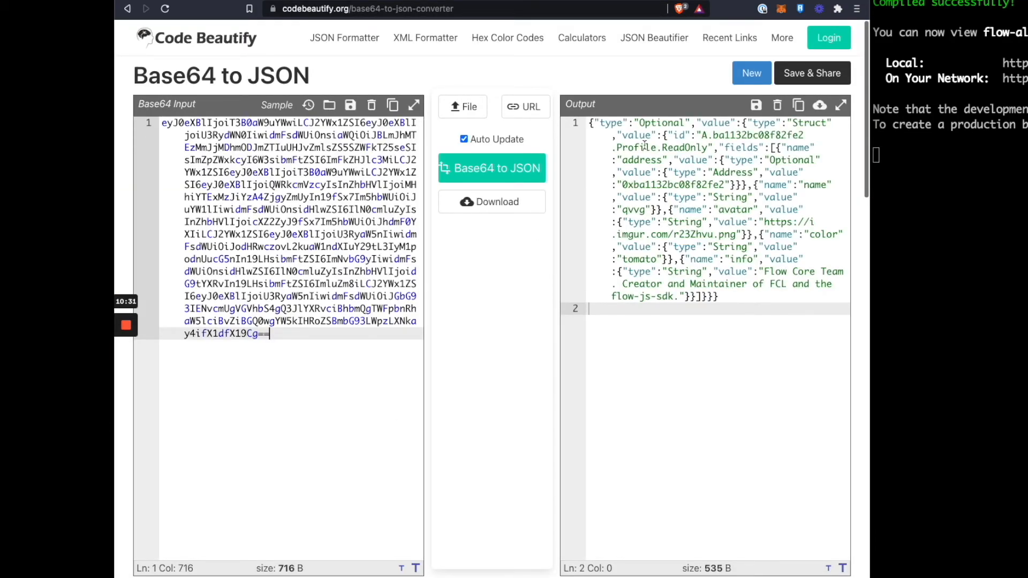
Step: Decode the value in Code Beautify's Base64 to JSON converter and open the avatar imgur URL
click(729, 258)
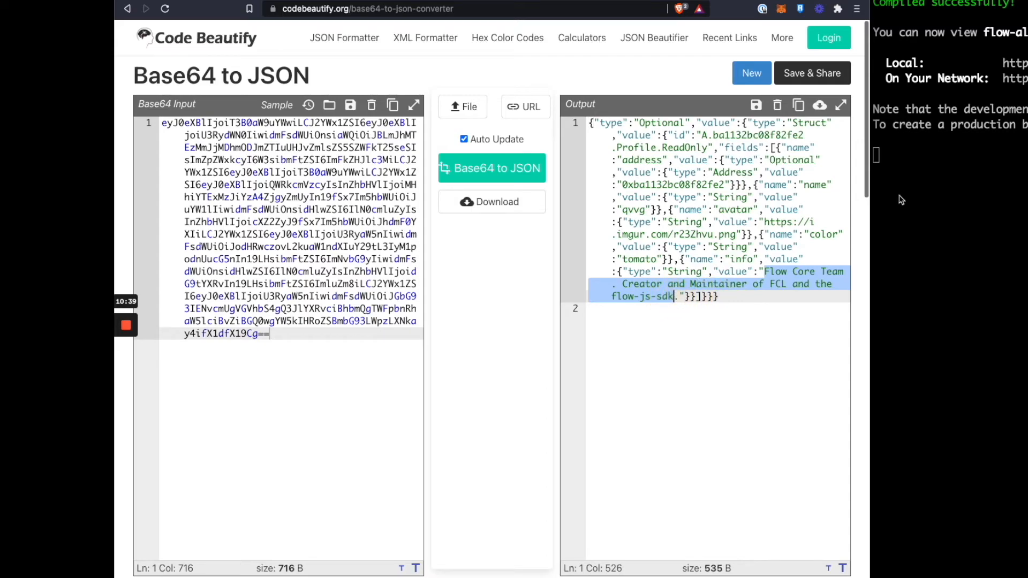
mouse_move(814, 185)
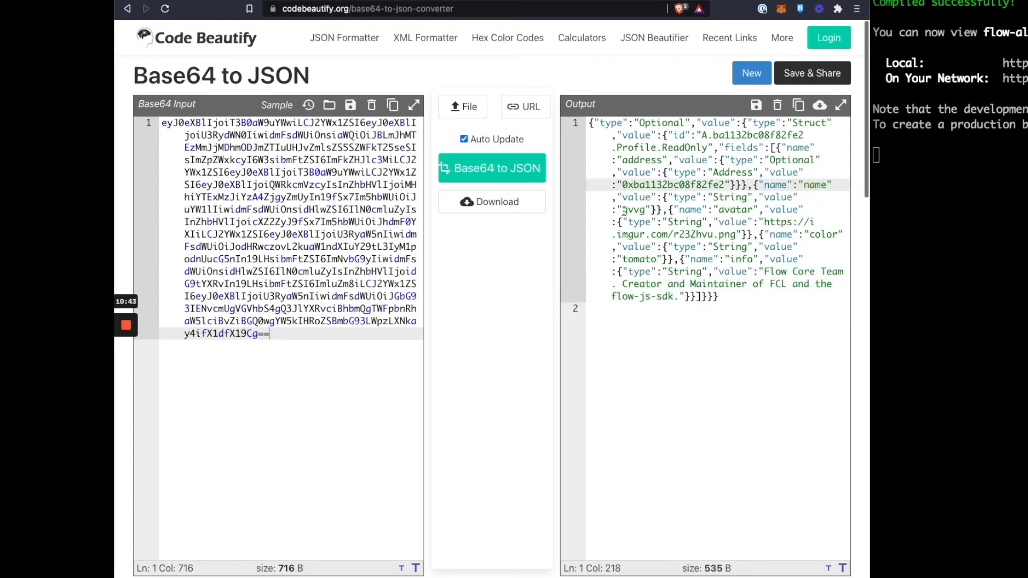
double_click(633, 209)
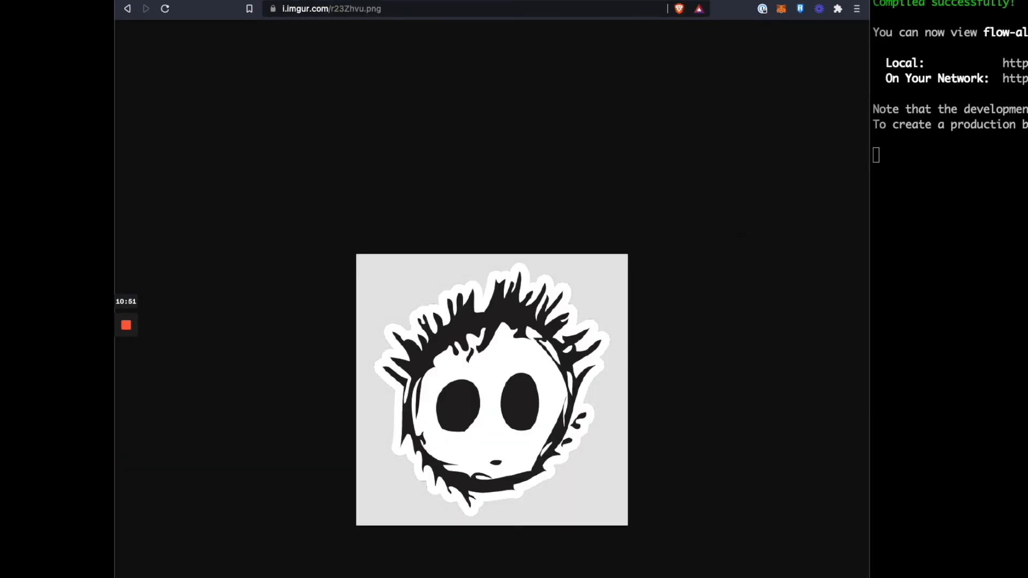
click(223, 8)
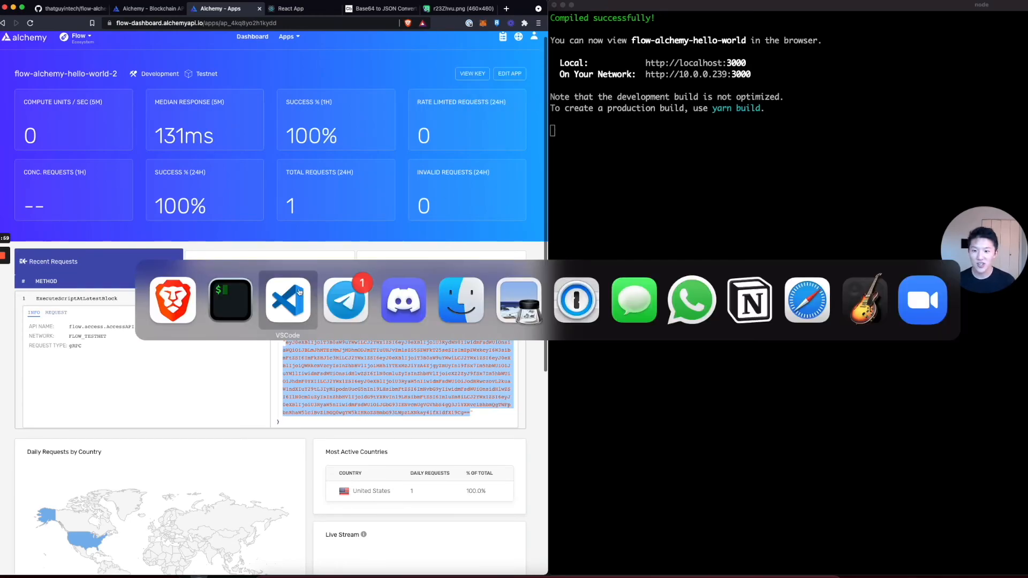
Step: Switch back to VS Code showing check-profile.js with the profile address argument
click(287, 300)
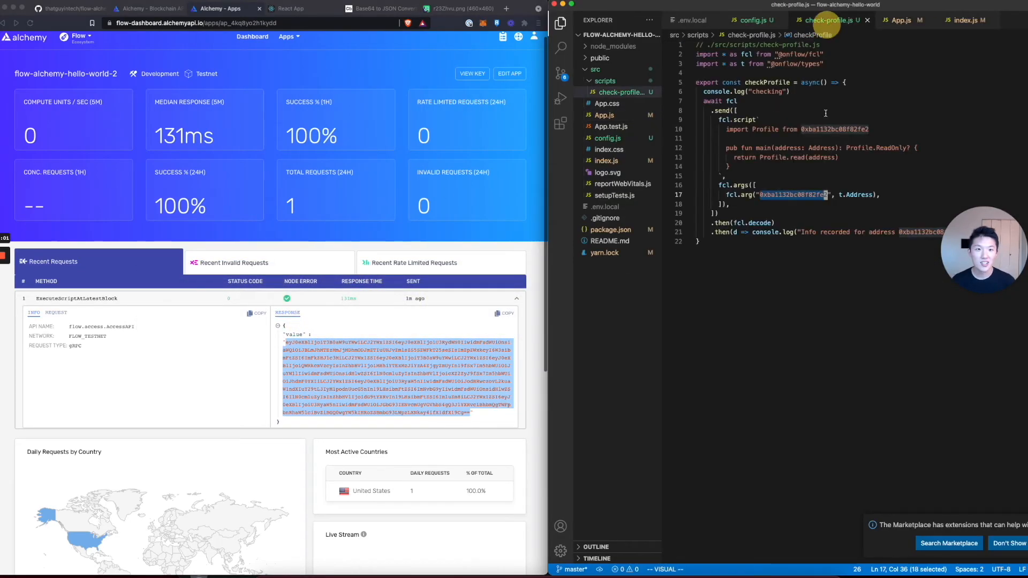